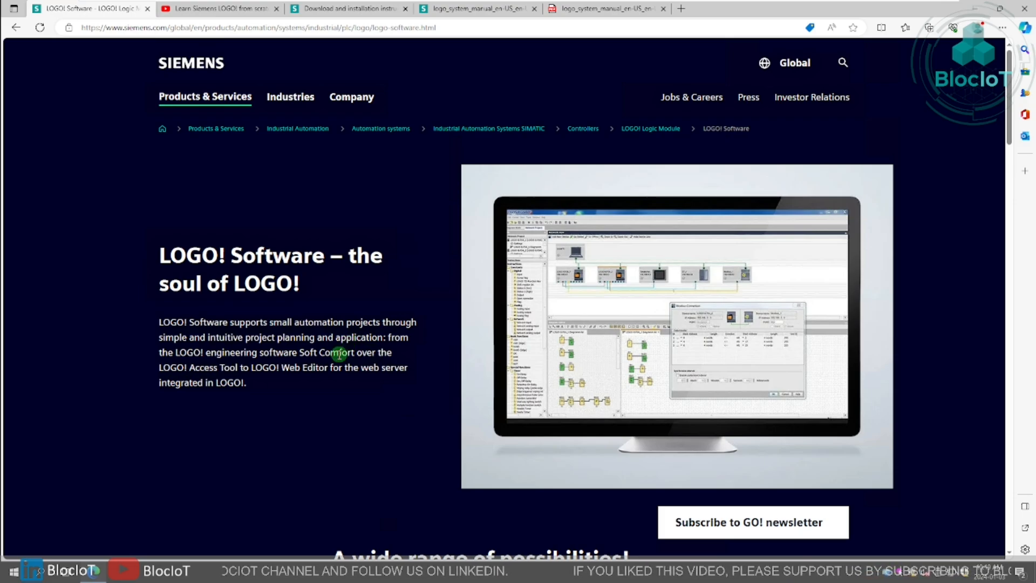
mouse_move(280, 243)
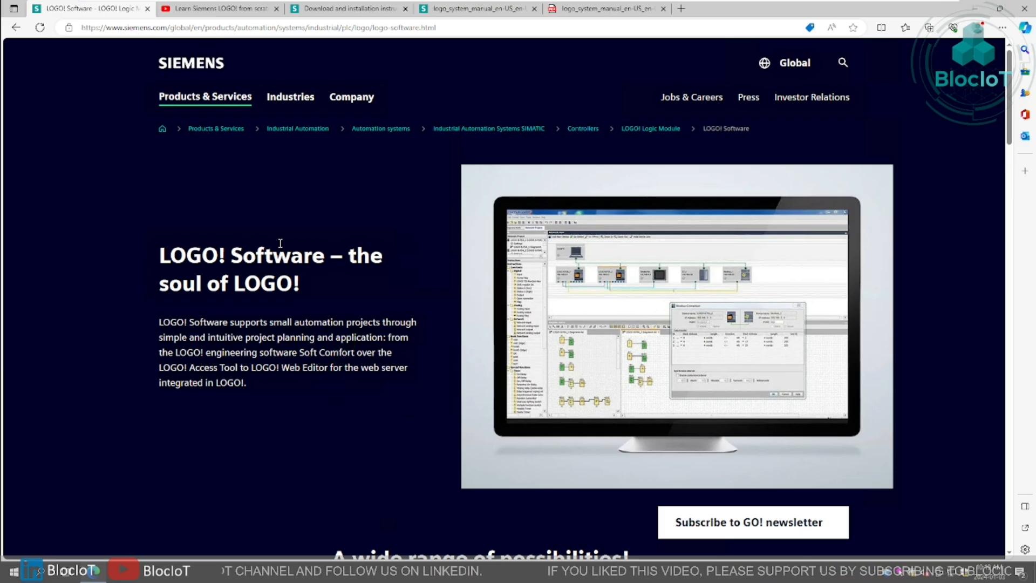
Switch to the 'Learn Siemens LOGO! from scratch' YouTube tab, then to the V8.4 download page.
left_click(218, 8)
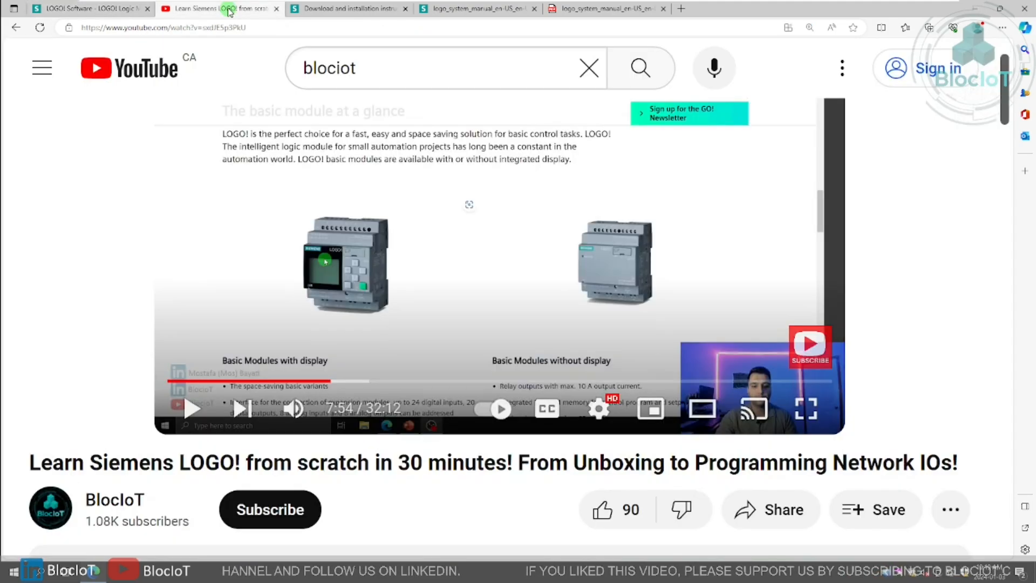
mouse_move(480, 479)
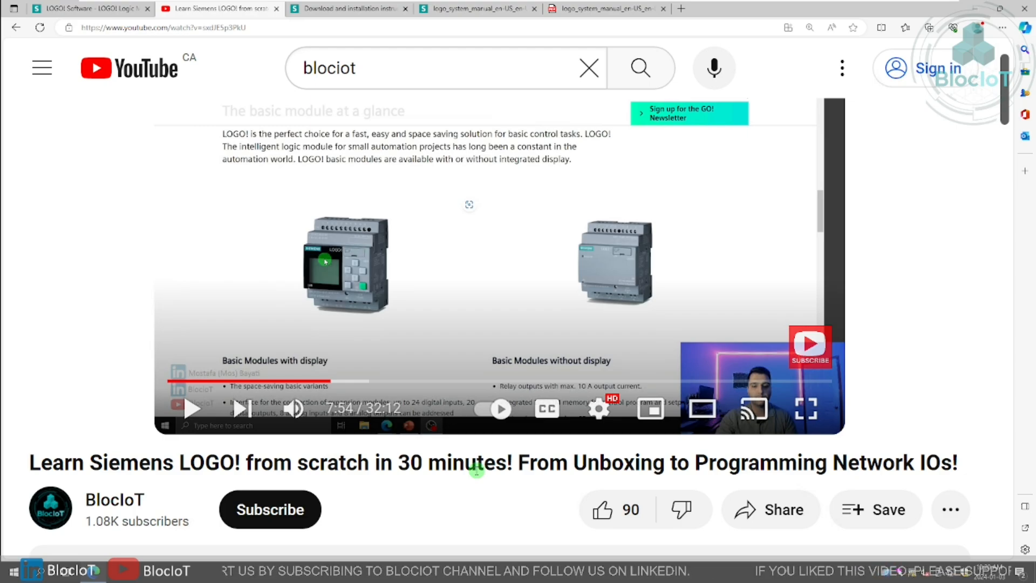
left_click(347, 8)
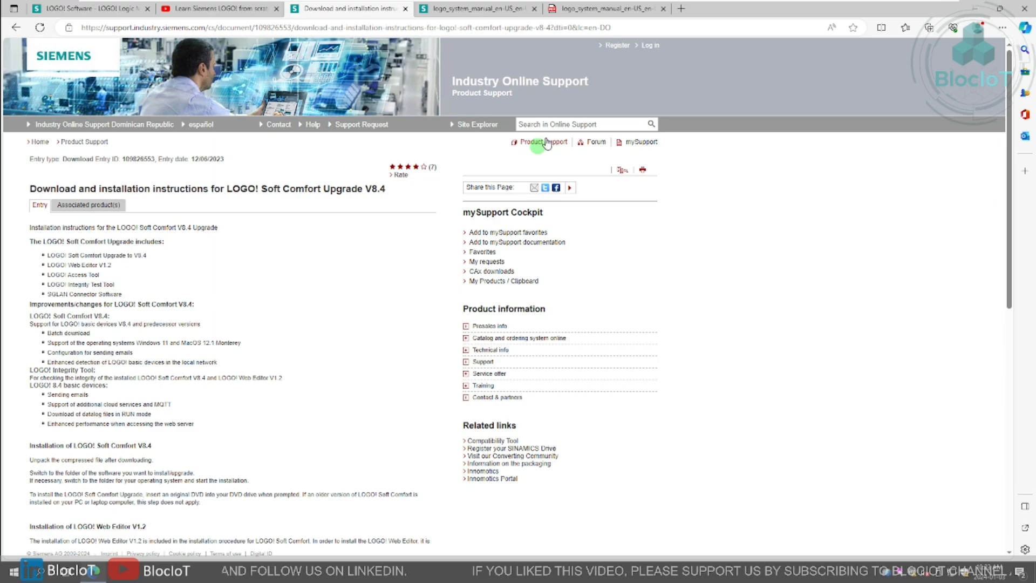
mouse_move(553, 125)
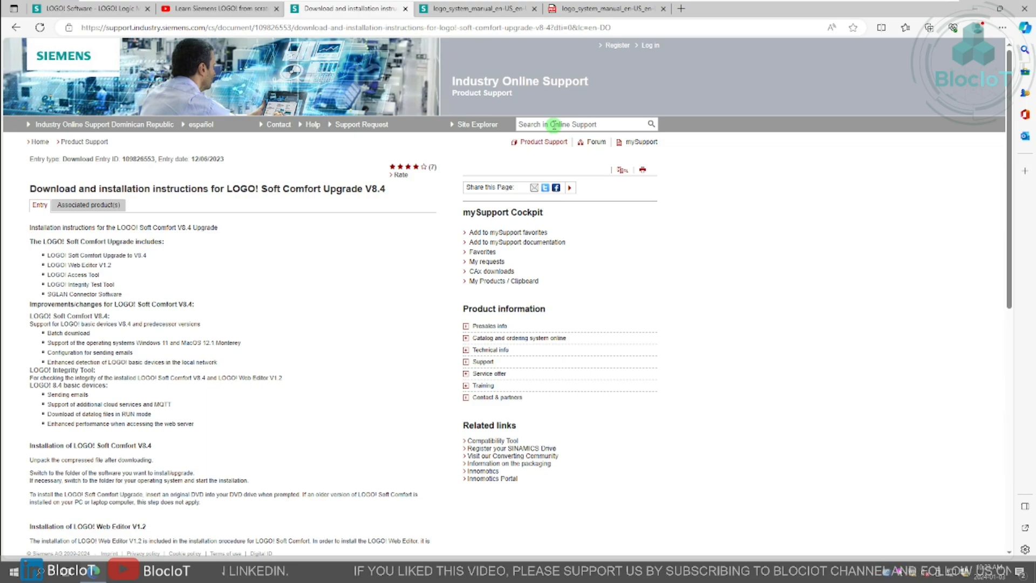
mouse_move(172, 359)
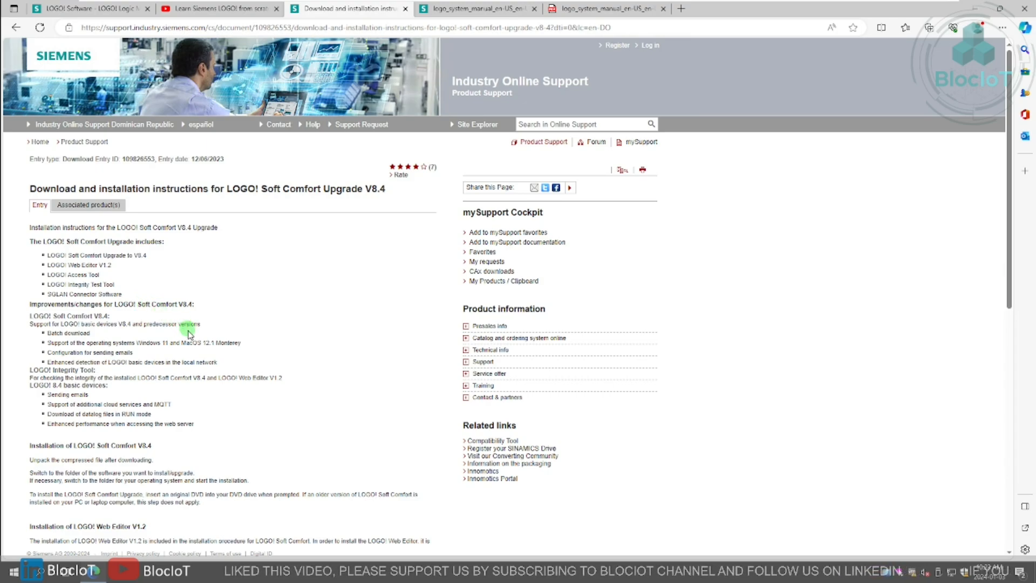
scroll("down", 3)
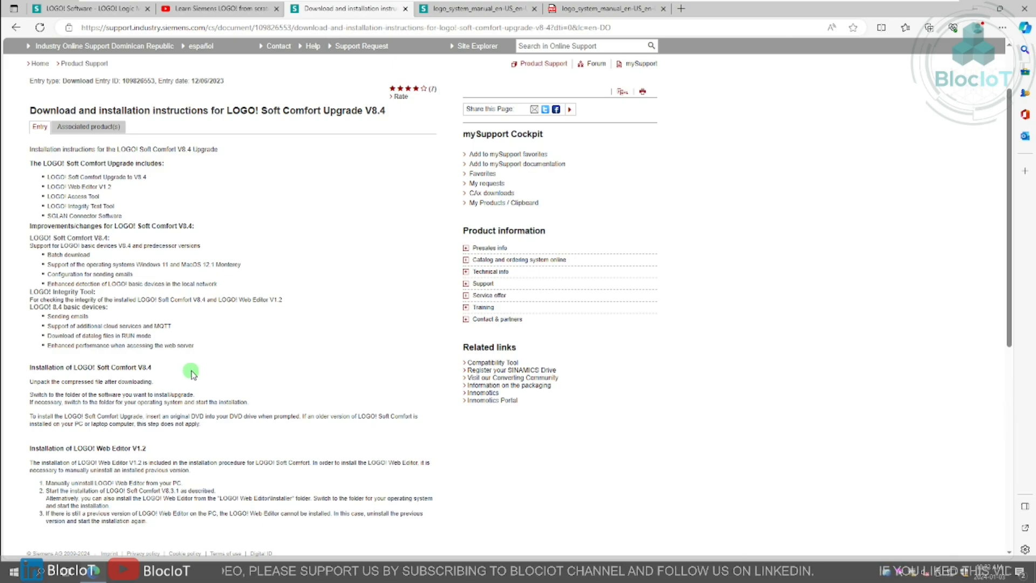
scroll("down", 3)
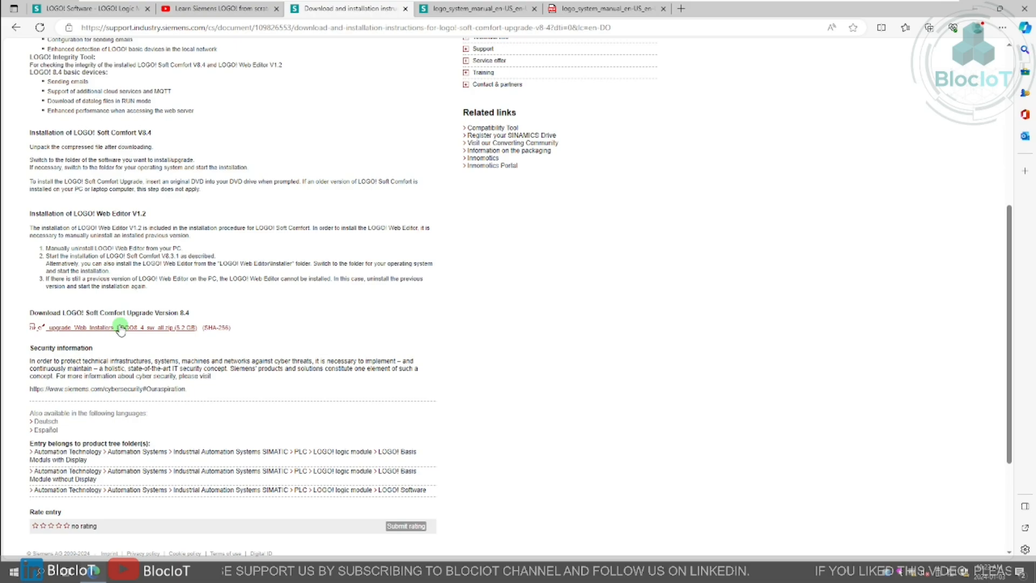
mouse_move(185, 335)
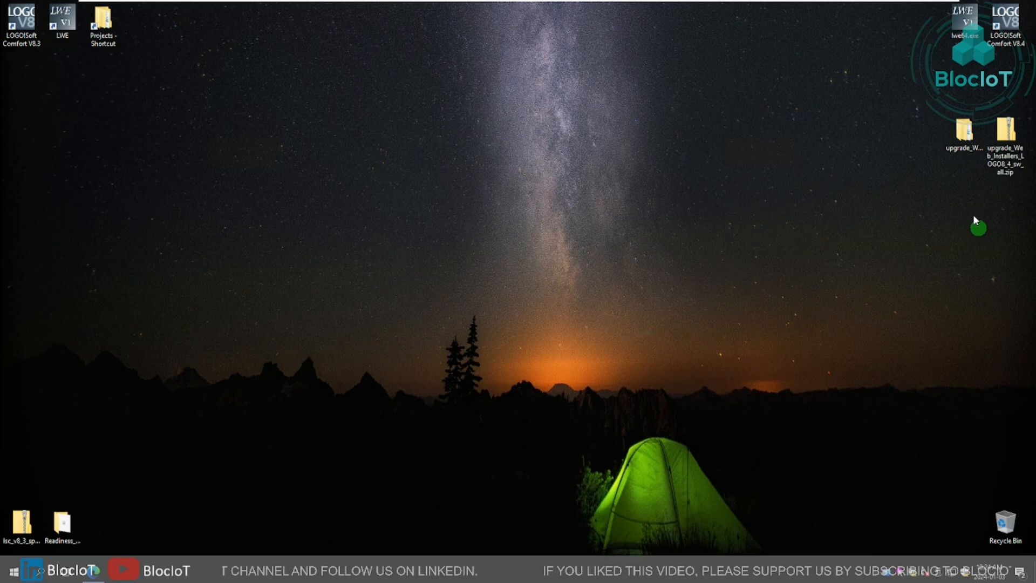
mouse_move(966, 175)
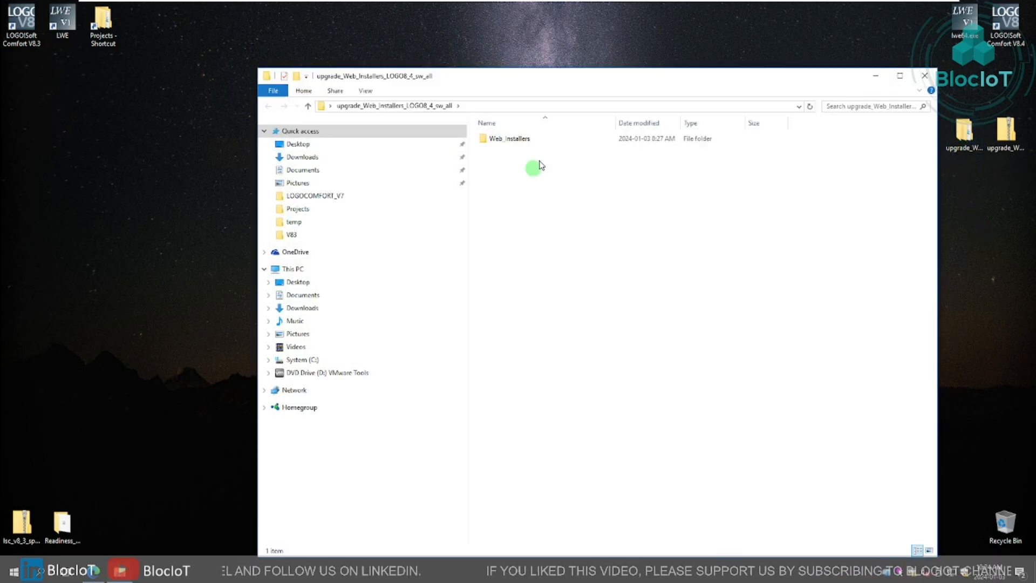
Browse into Web_Installers > LOGO! Comfort and open install.htm in the browser.
left_click(508, 138)
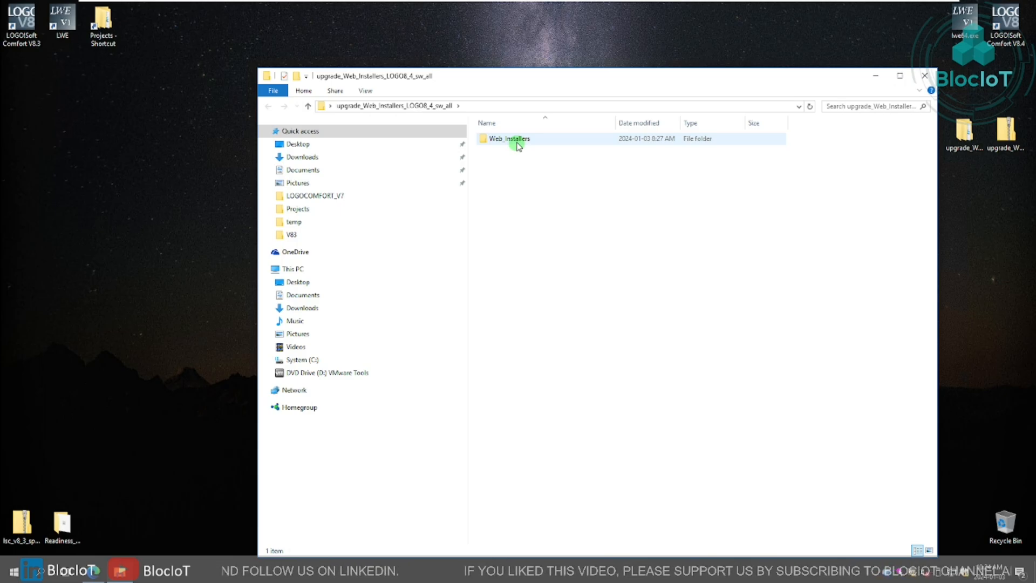
double_click(509, 138)
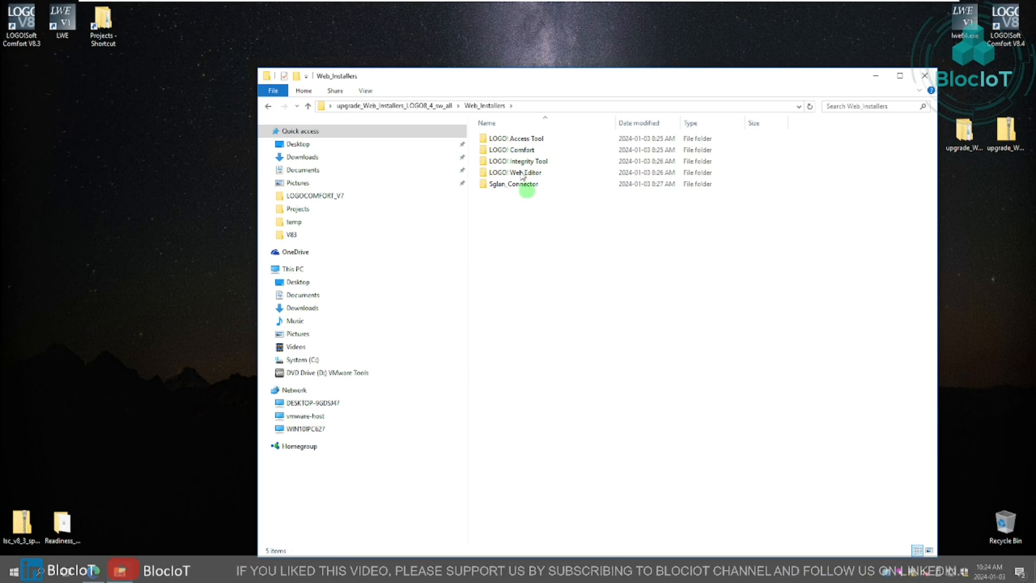
left_click(521, 150)
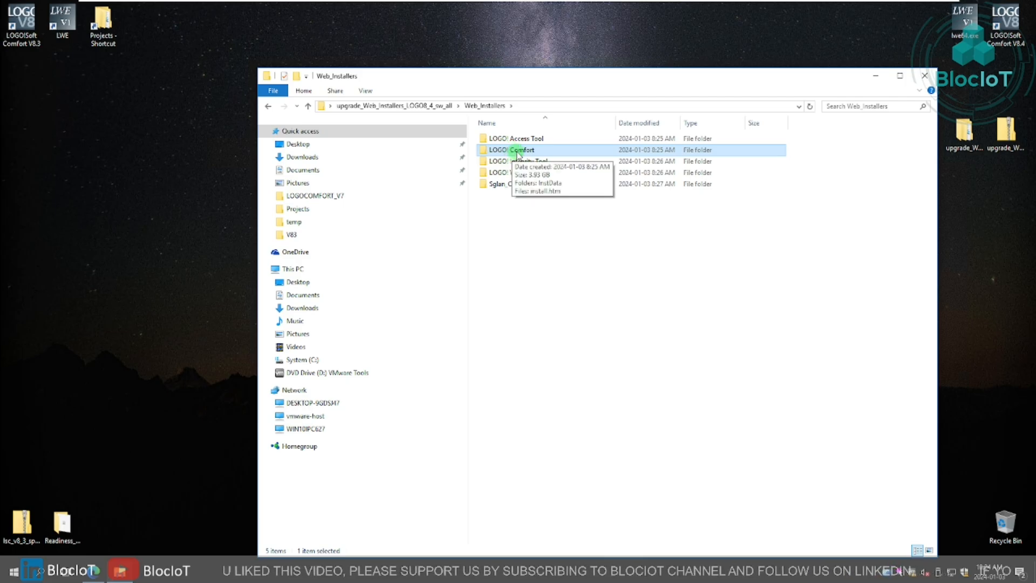
double_click(521, 150)
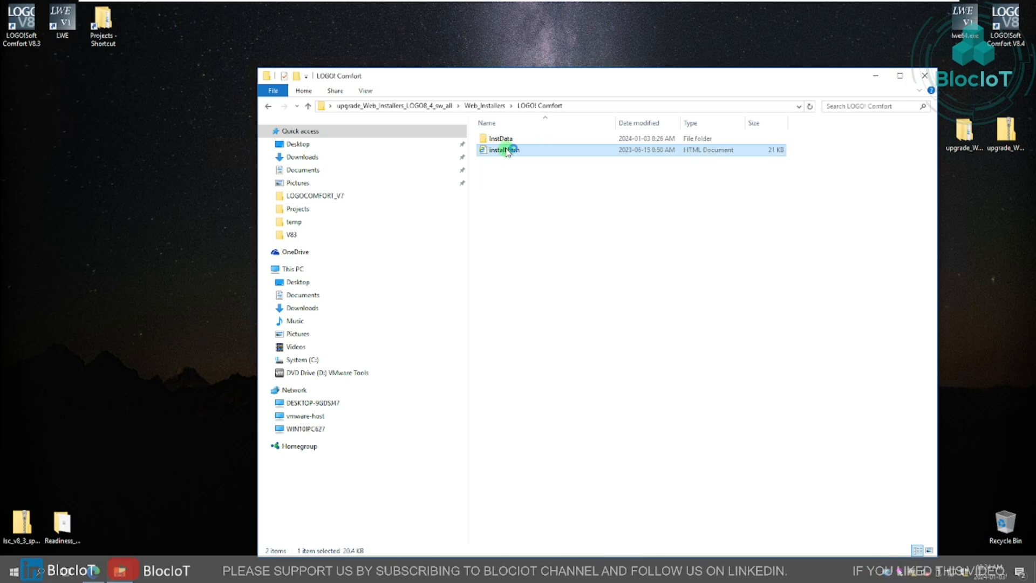
double_click(504, 150)
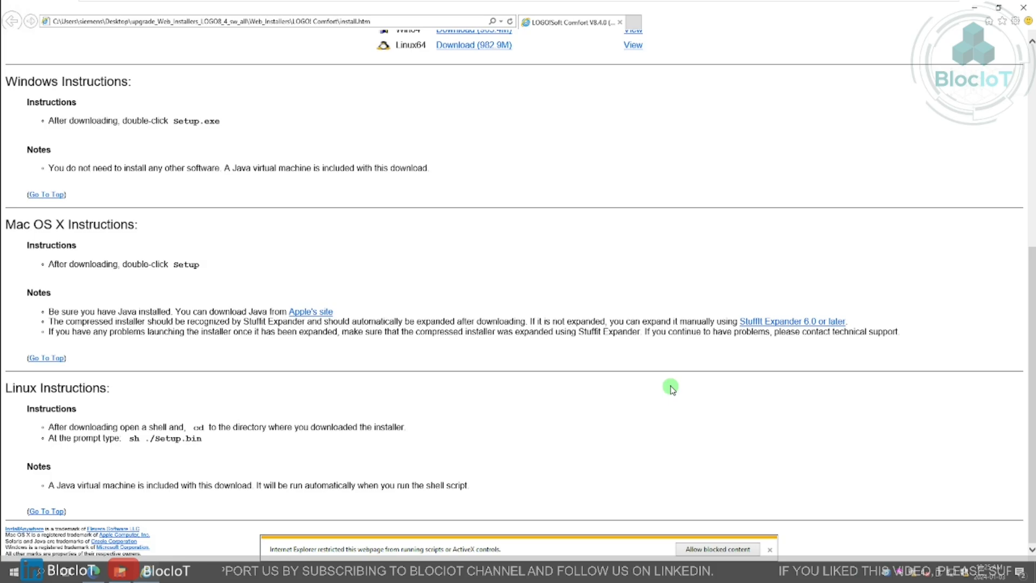
Scroll up to the Available Installers table, then close Internet Explorer.
scroll("up", 3)
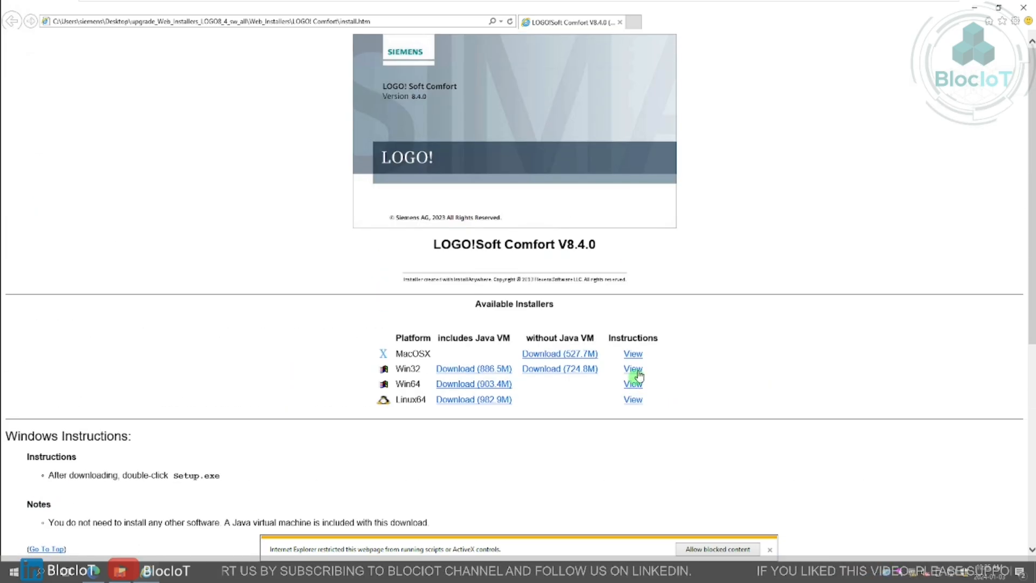
mouse_move(806, 273)
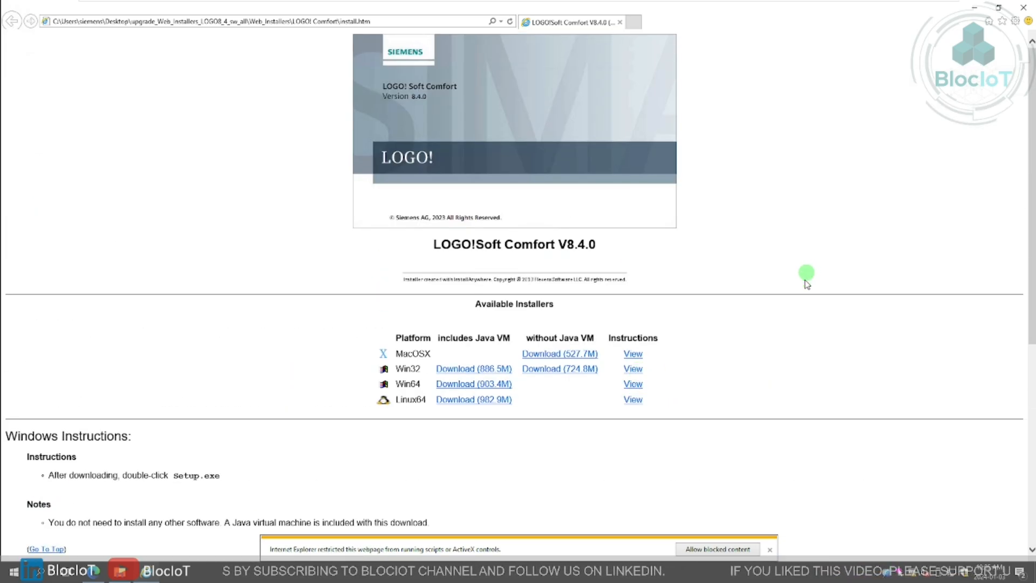
mouse_move(808, 316)
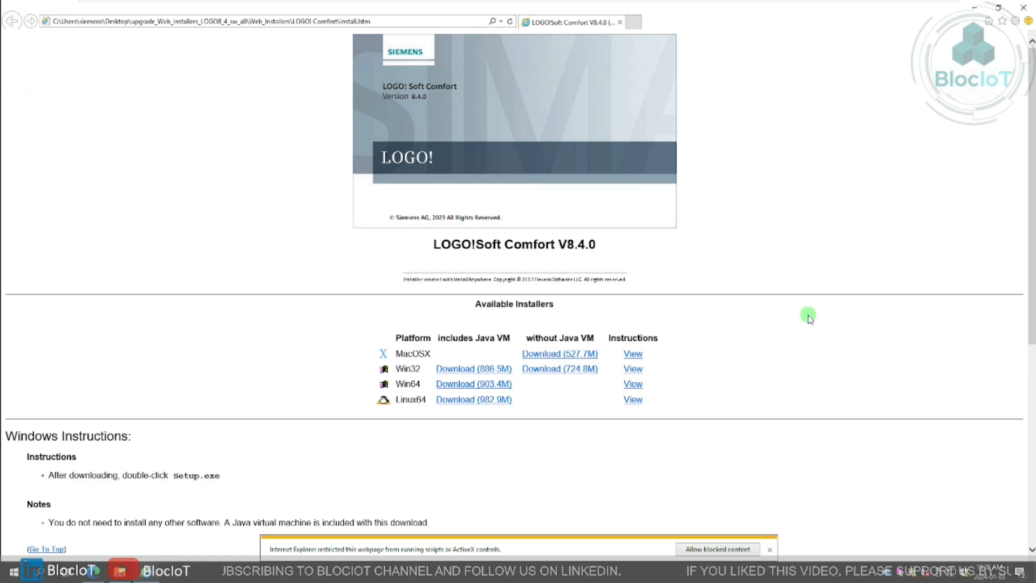
left_click(768, 549)
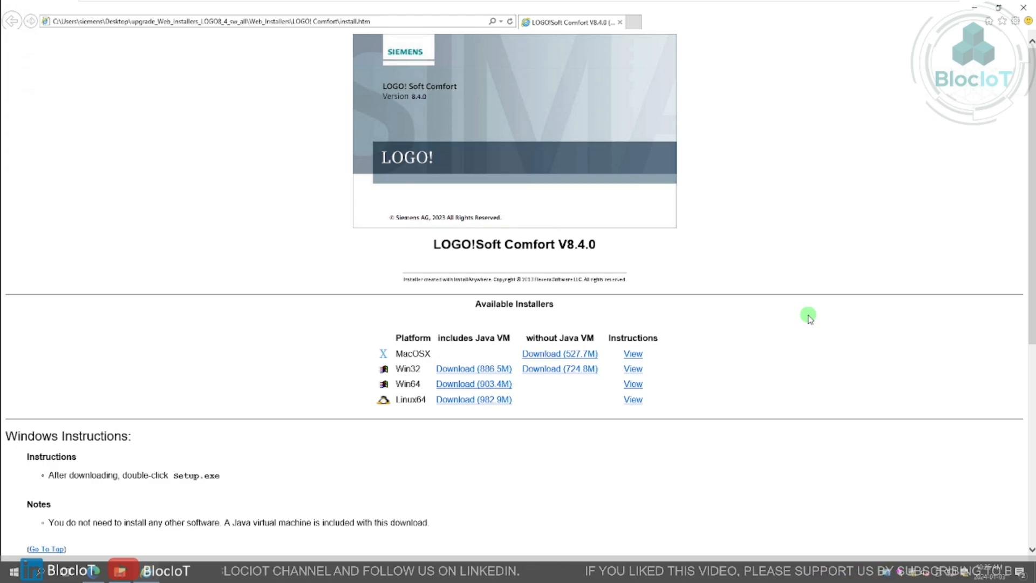
mouse_move(570, 247)
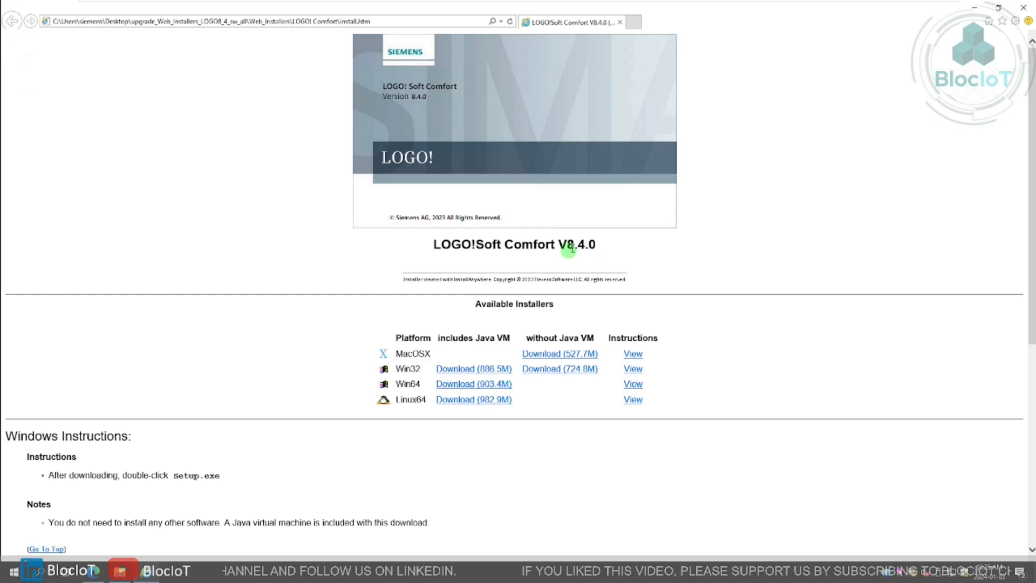
mouse_move(586, 293)
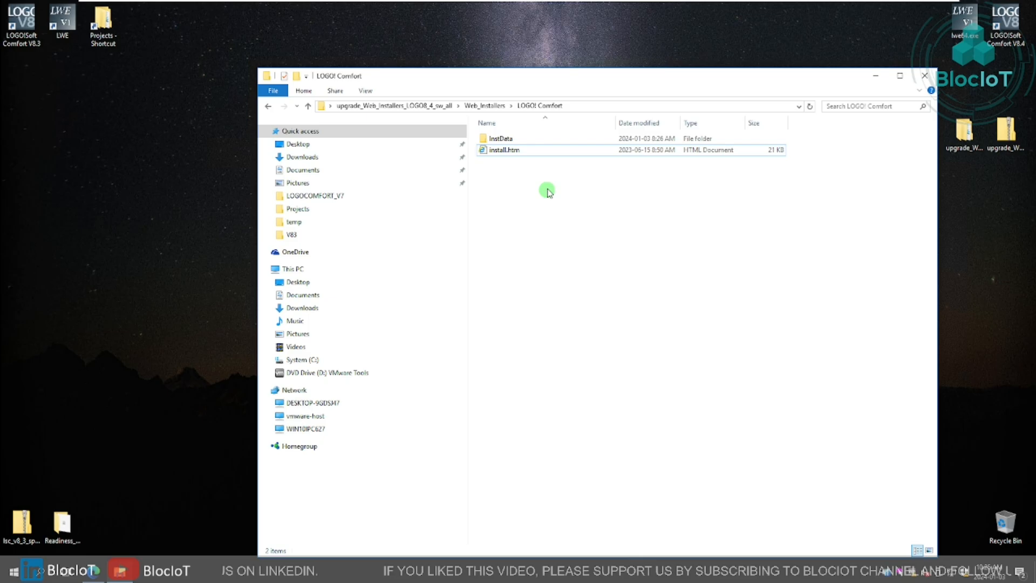
Navigate InstData > Win64 > VM and run Setup.exe.
left_click(501, 138)
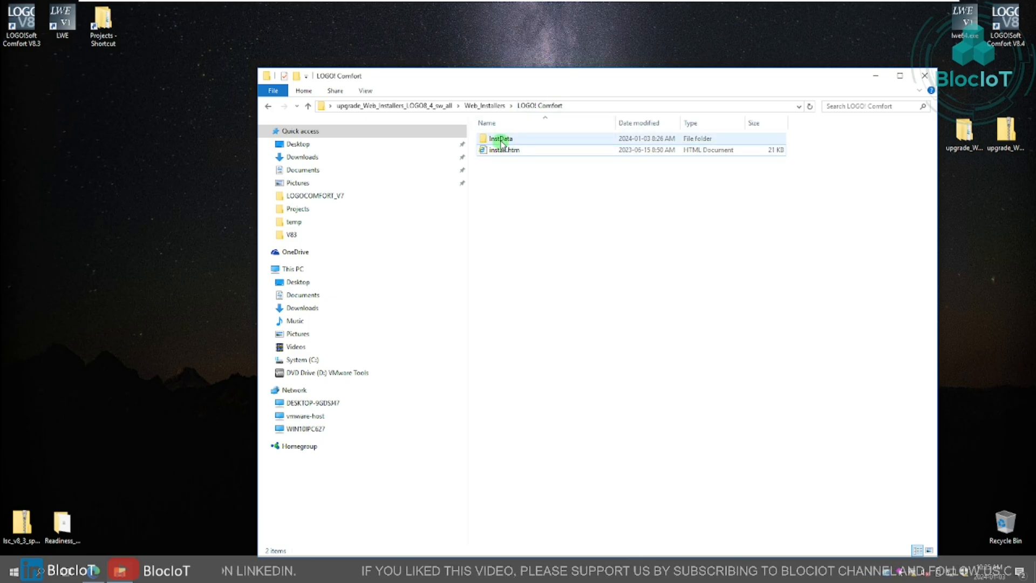
double_click(500, 138)
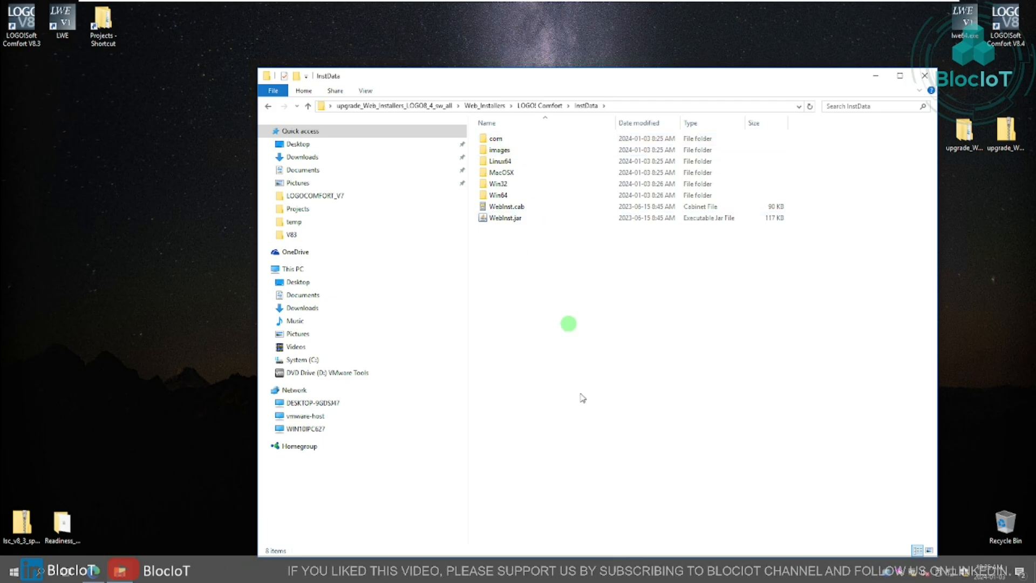
left_click(498, 195)
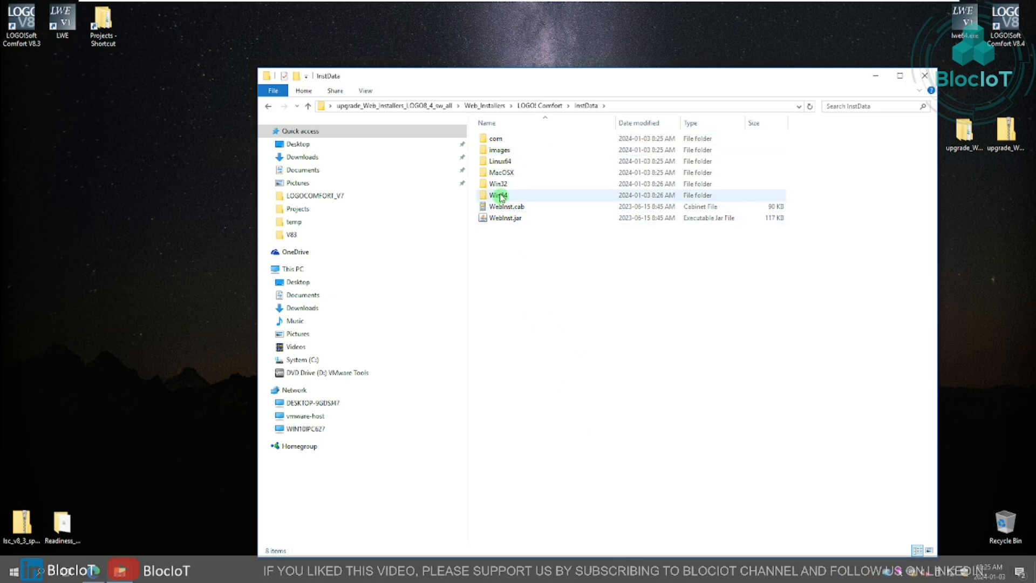
left_click(541, 244)
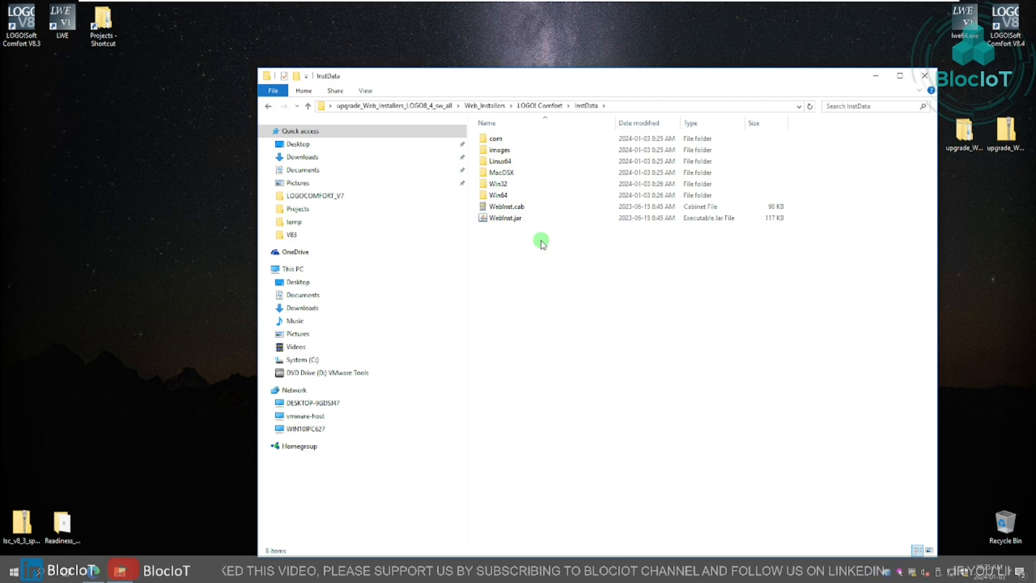
left_click(507, 206)
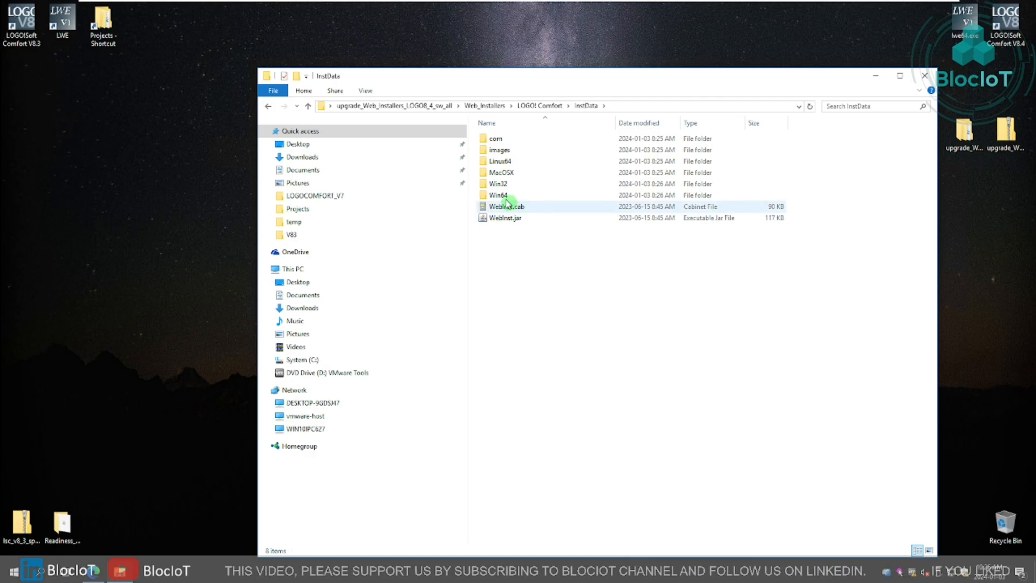
double_click(499, 194)
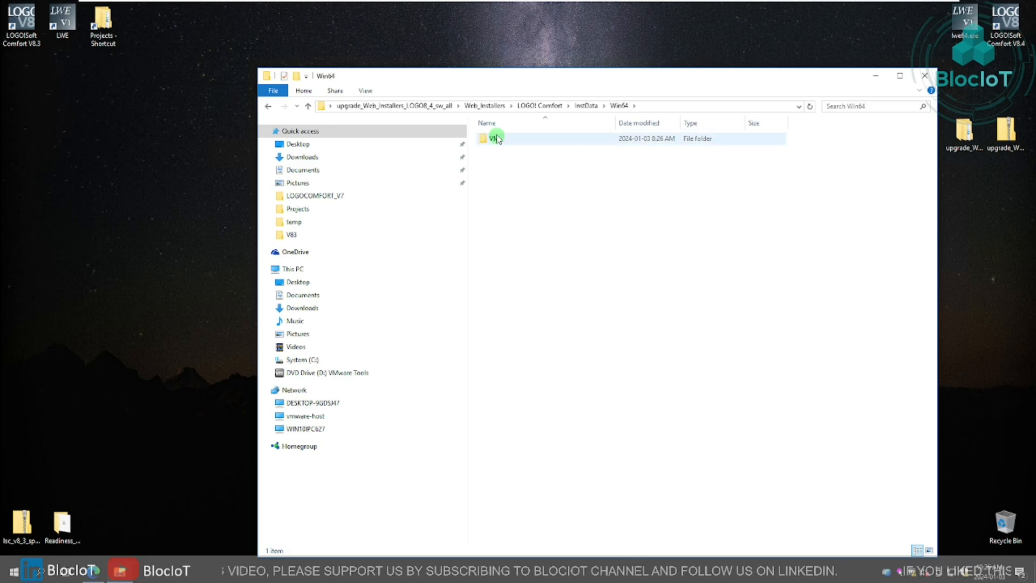
double_click(491, 138)
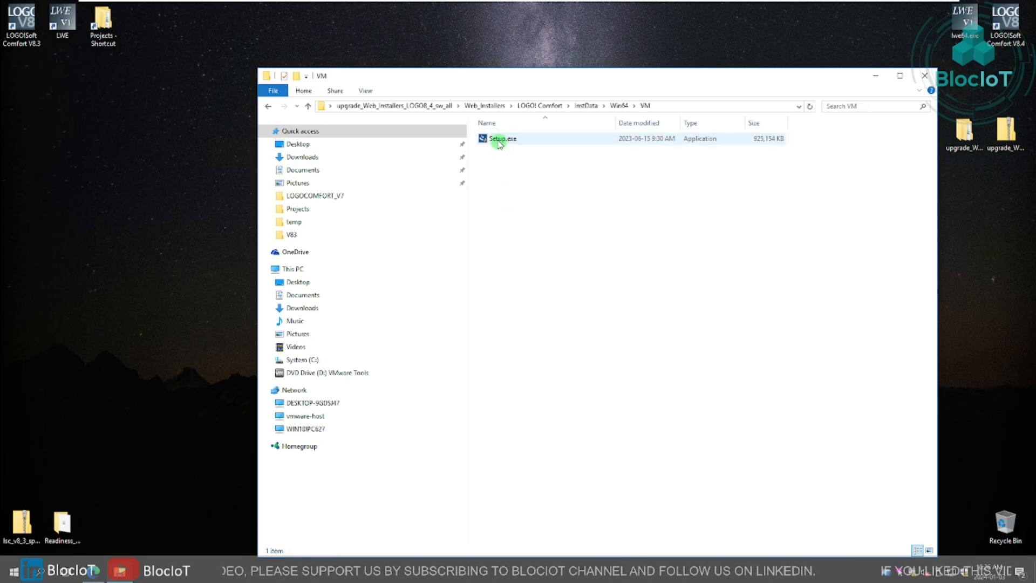
left_click(502, 139)
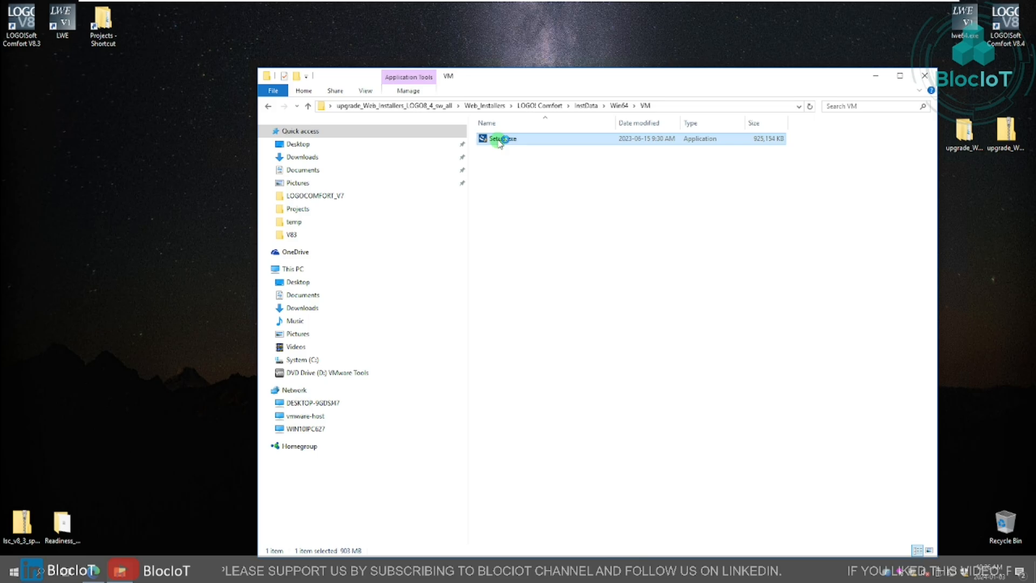
double_click(503, 138)
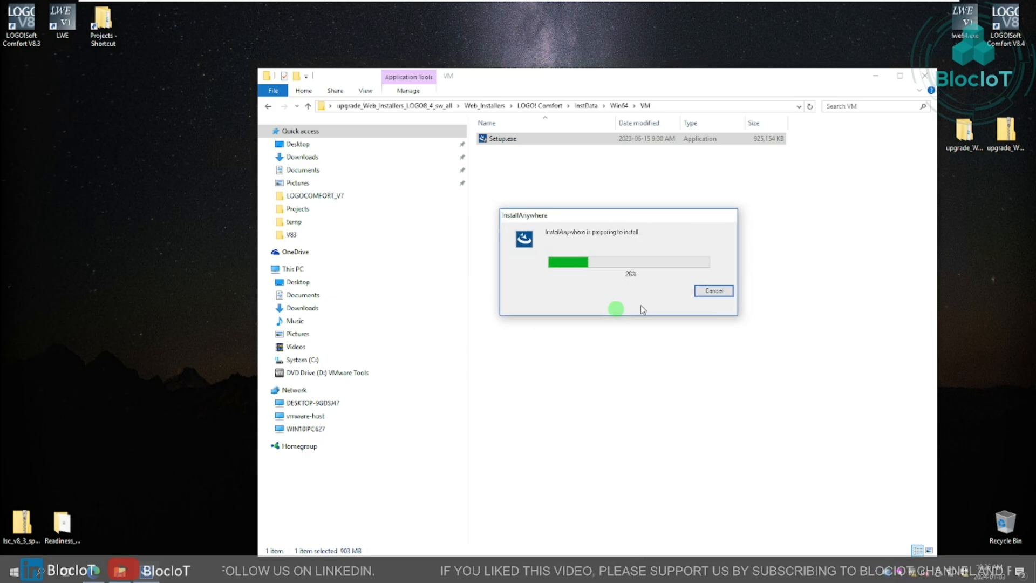
mouse_move(666, 292)
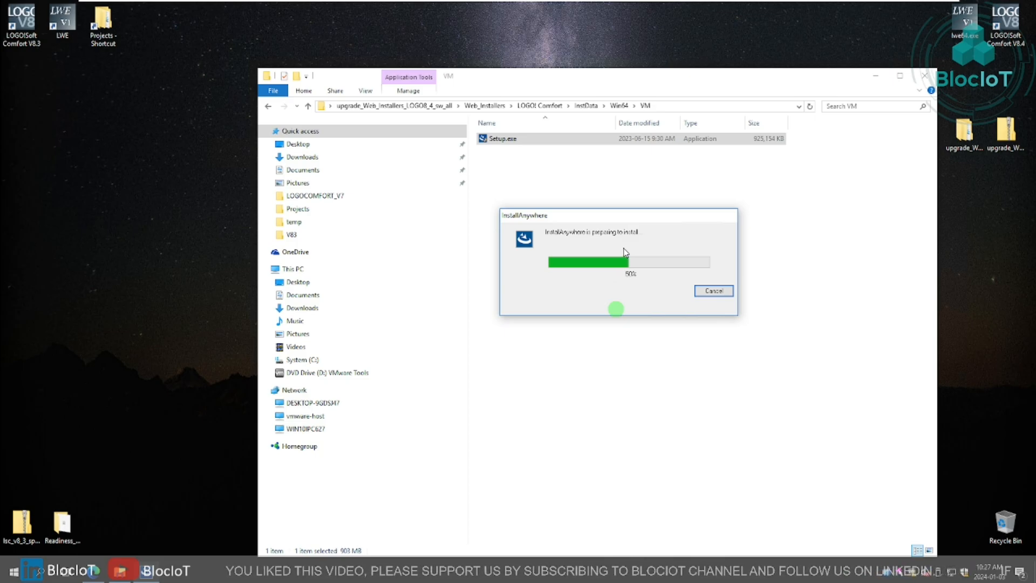
mouse_move(632, 221)
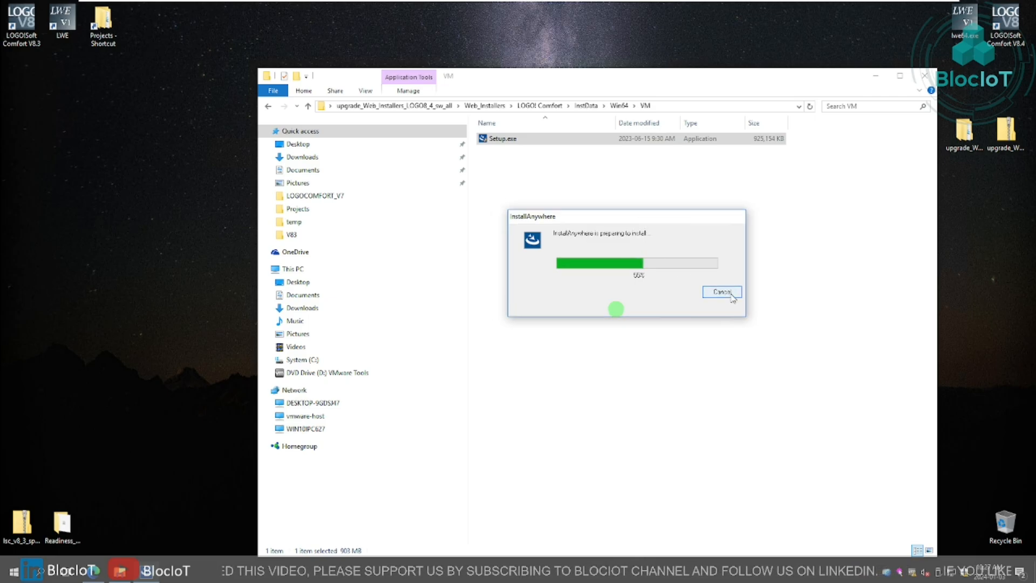
Cancel the InstallAnywhere preparing-to-install progress.
left_click(721, 292)
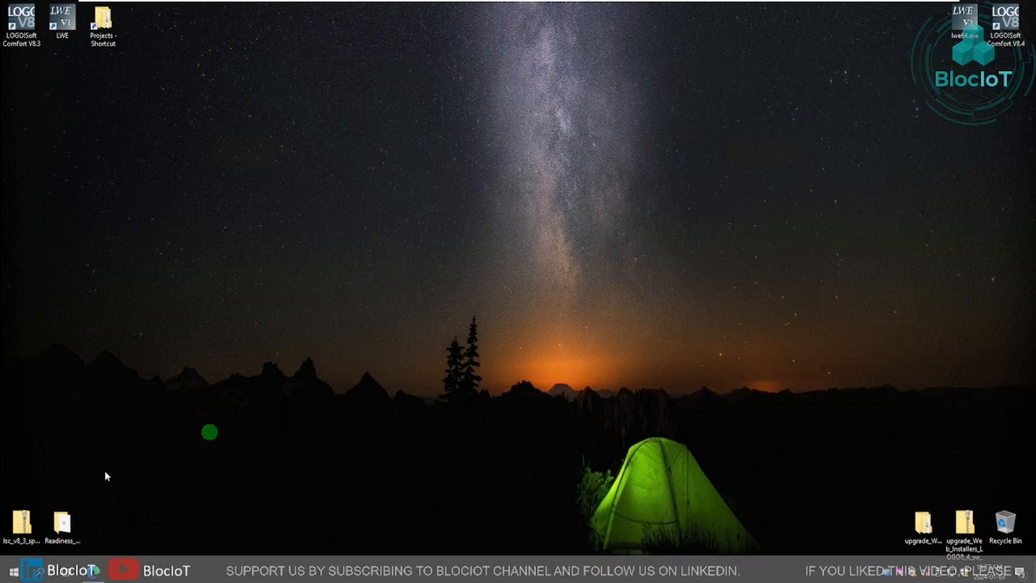
Launch LOGO!Soft Comfort V8.4 from a Start search for 'logo' and widen the diagram pane.
left_click(12, 570)
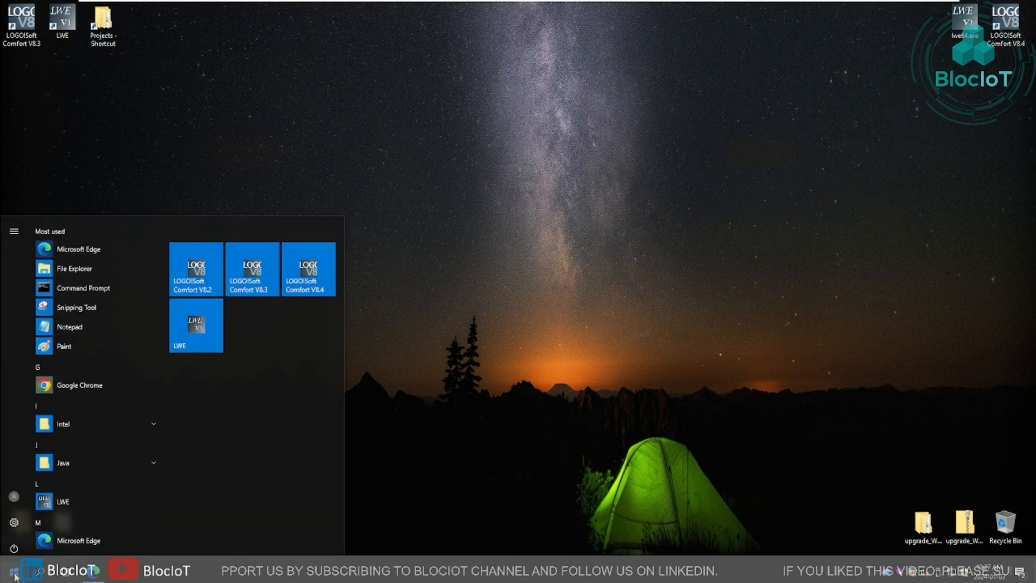
type("logo")
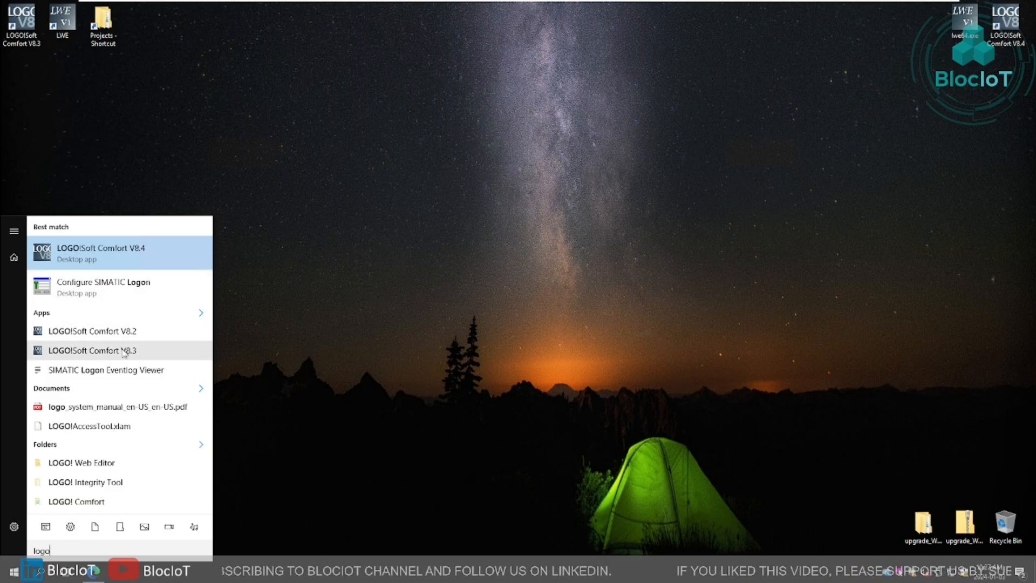
mouse_move(121, 263)
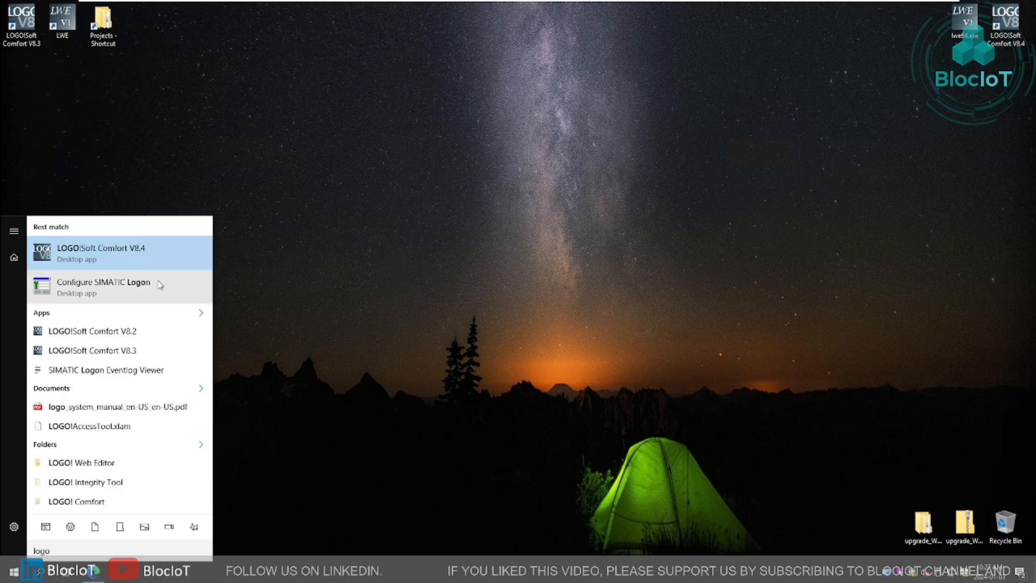
mouse_move(165, 294)
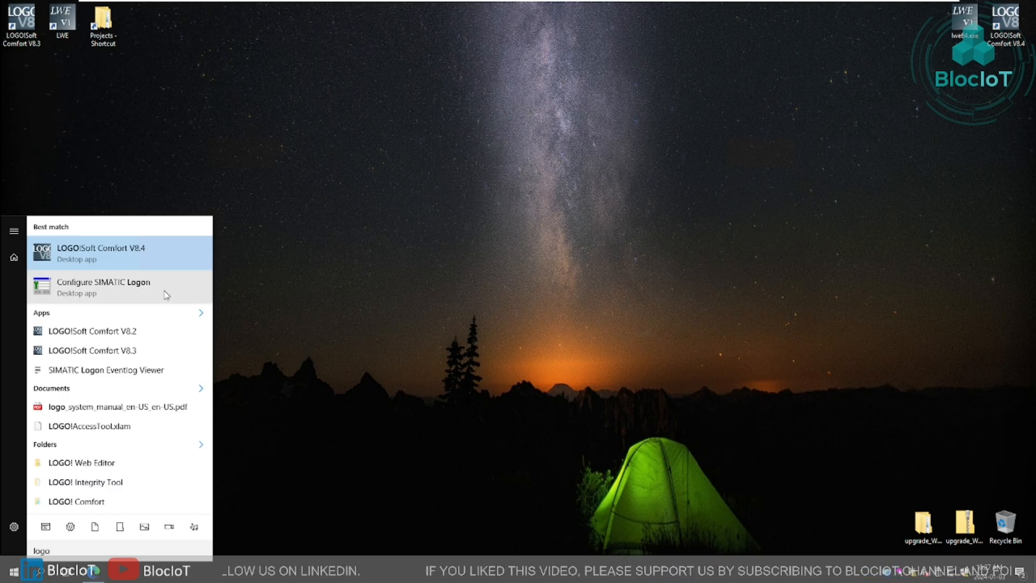
mouse_move(99, 258)
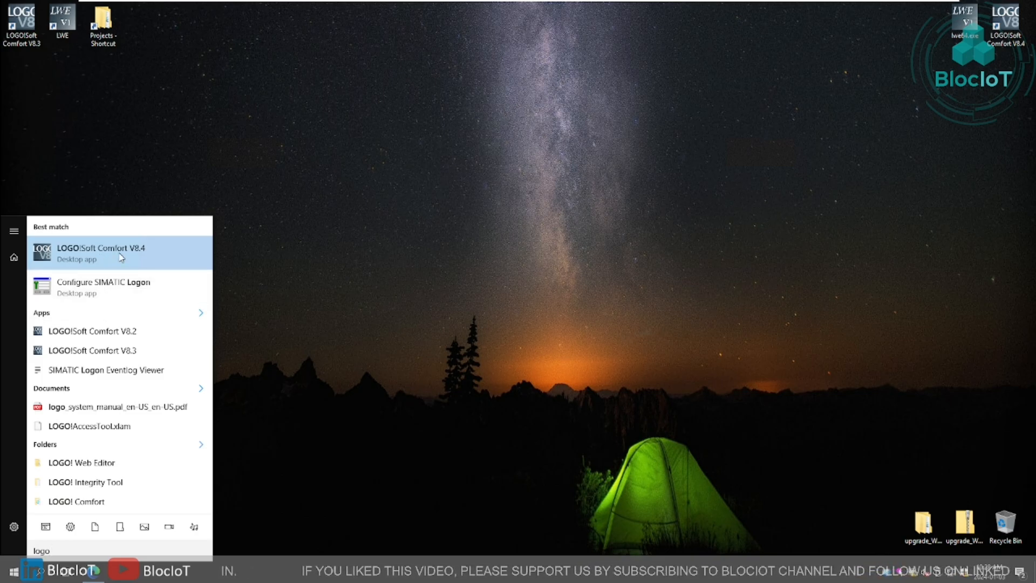
left_click(101, 252)
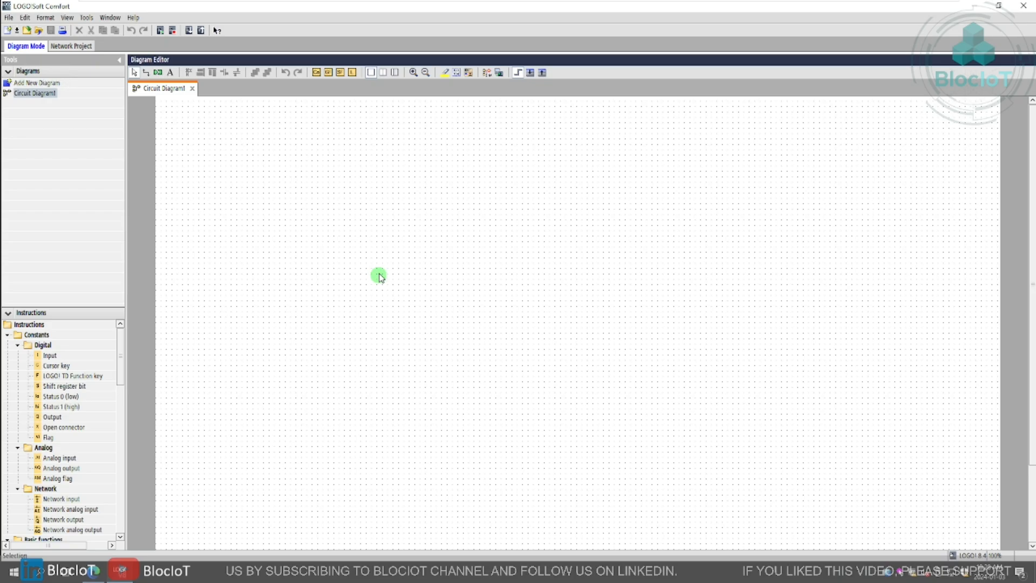
mouse_move(291, 189)
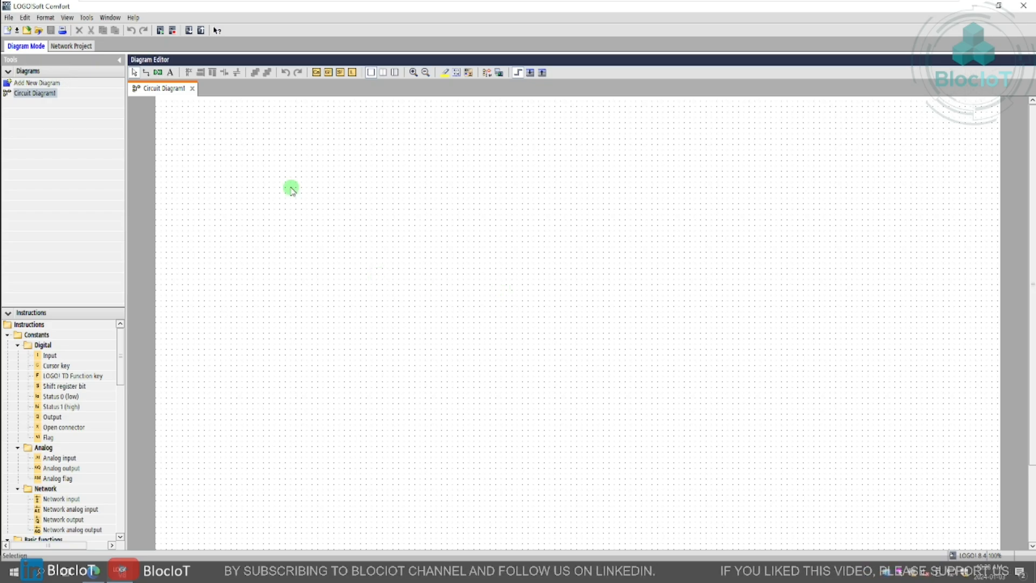
mouse_move(129, 221)
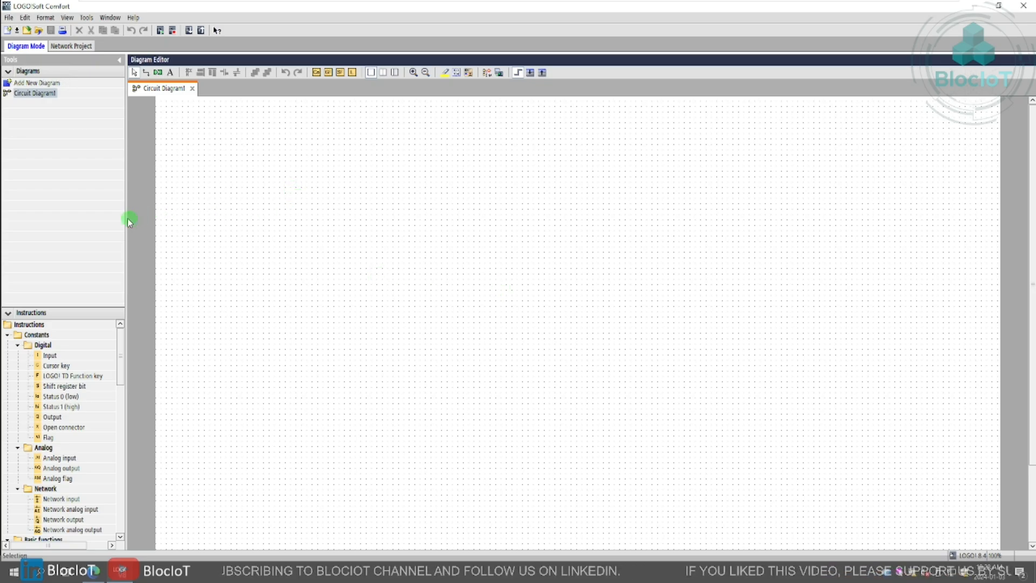
left_click_drag(128, 221, 144, 220)
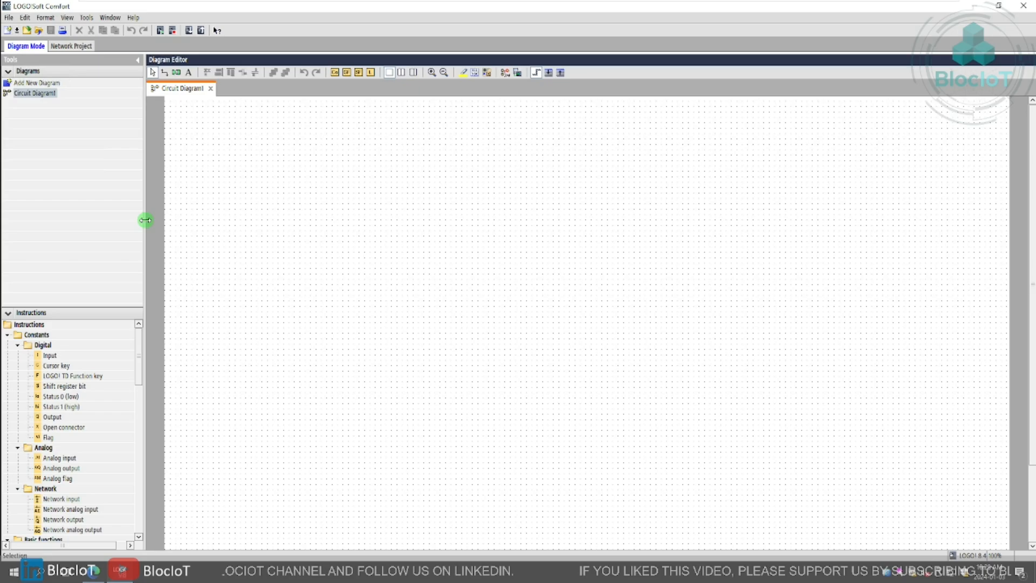
Set Circuit Diagram1's hardware type to LOGO! 8.4 in its Properties.
right_click(34, 94)
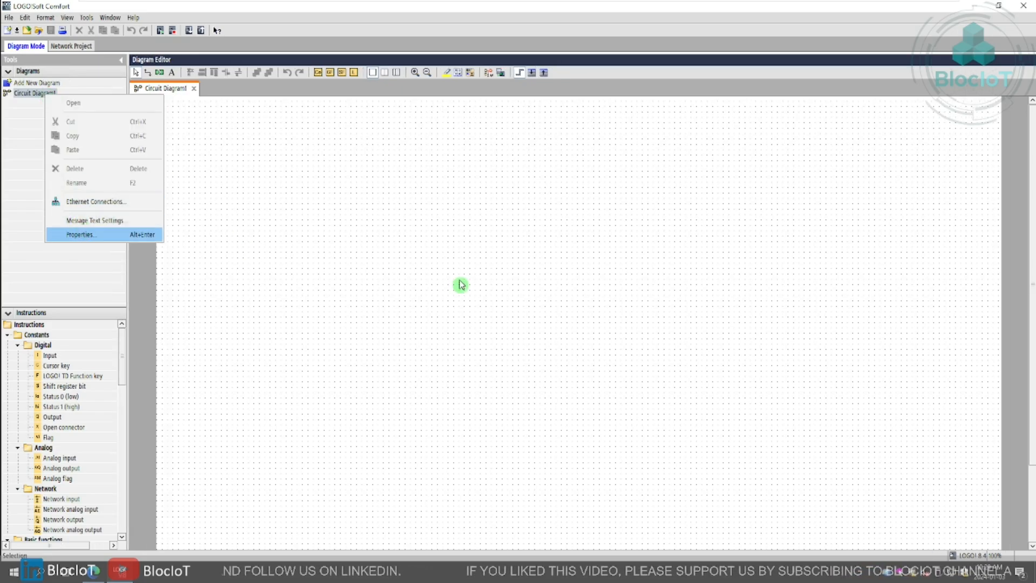
left_click(80, 234)
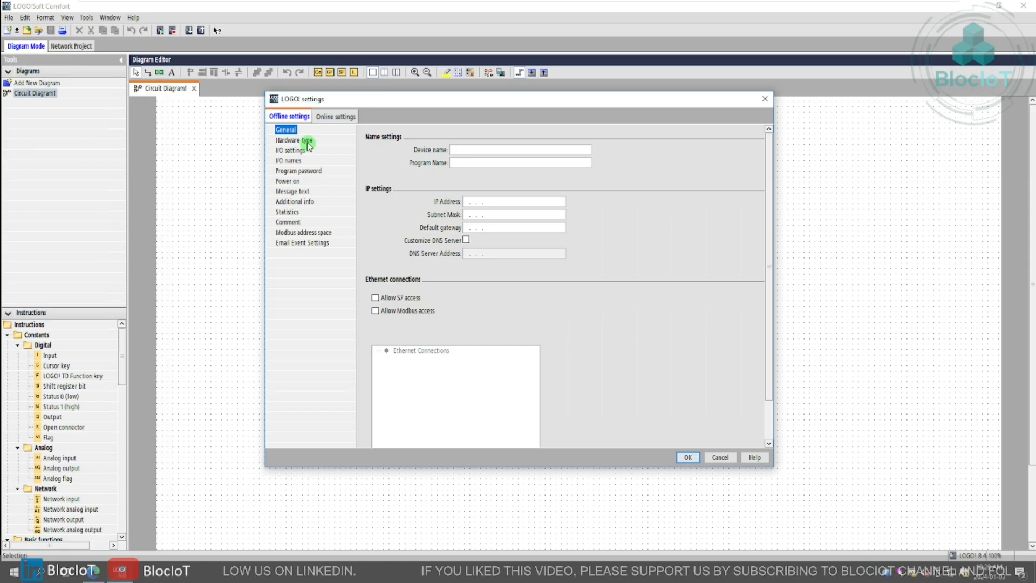
left_click(288, 139)
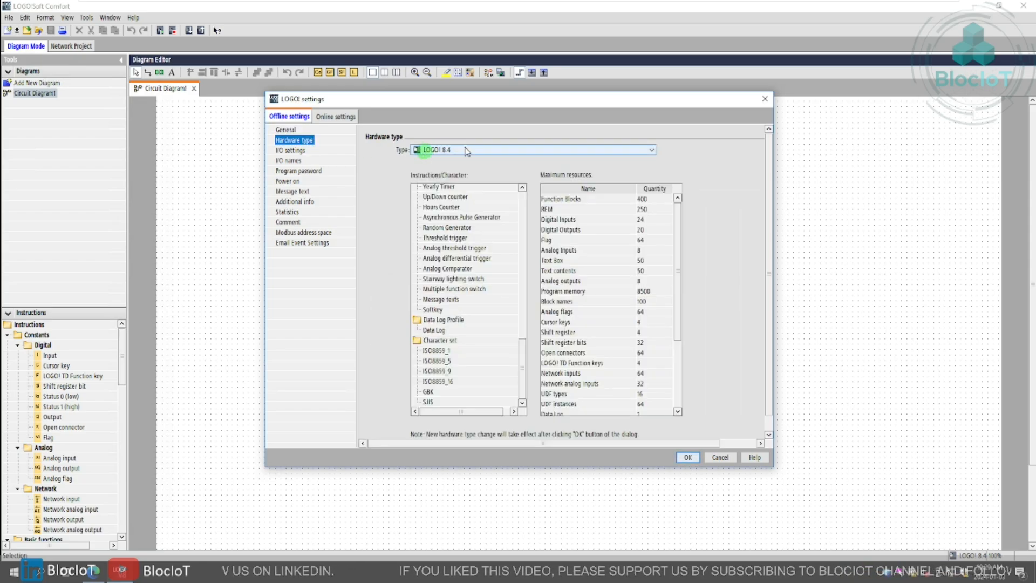
left_click(651, 150)
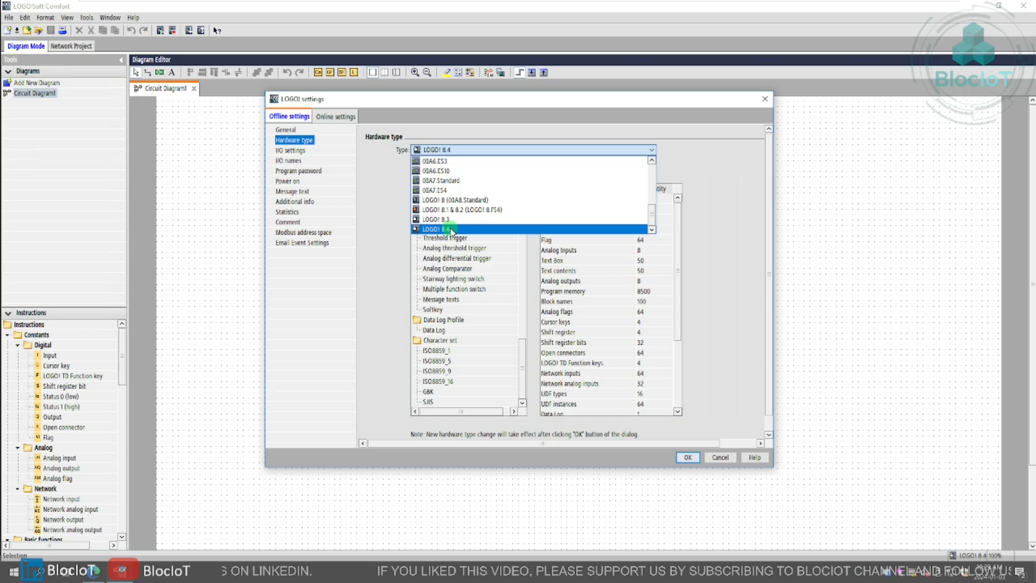
left_click(436, 229)
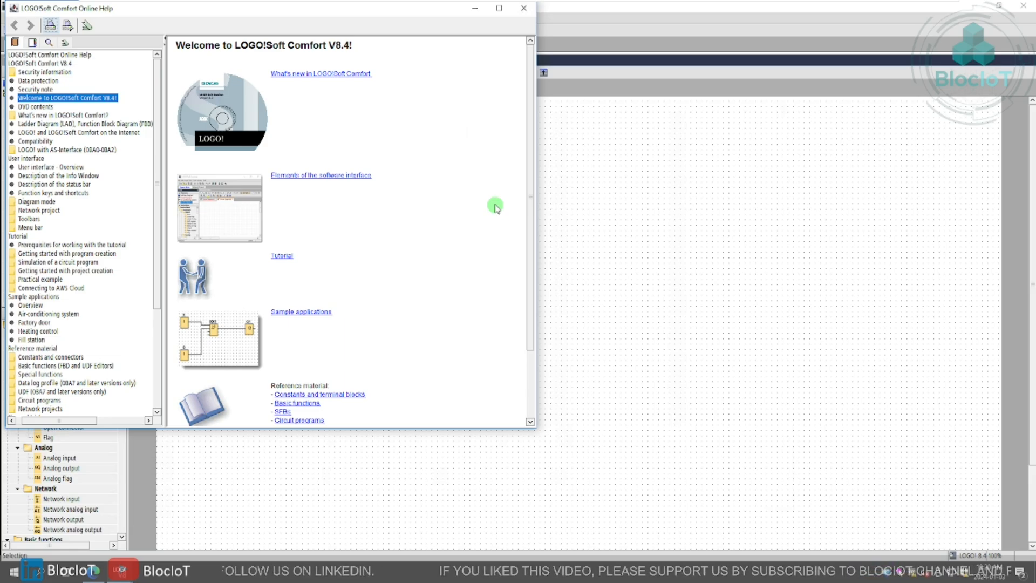
Bring the Siemens support browser window back and scroll the page up.
left_click(523, 8)
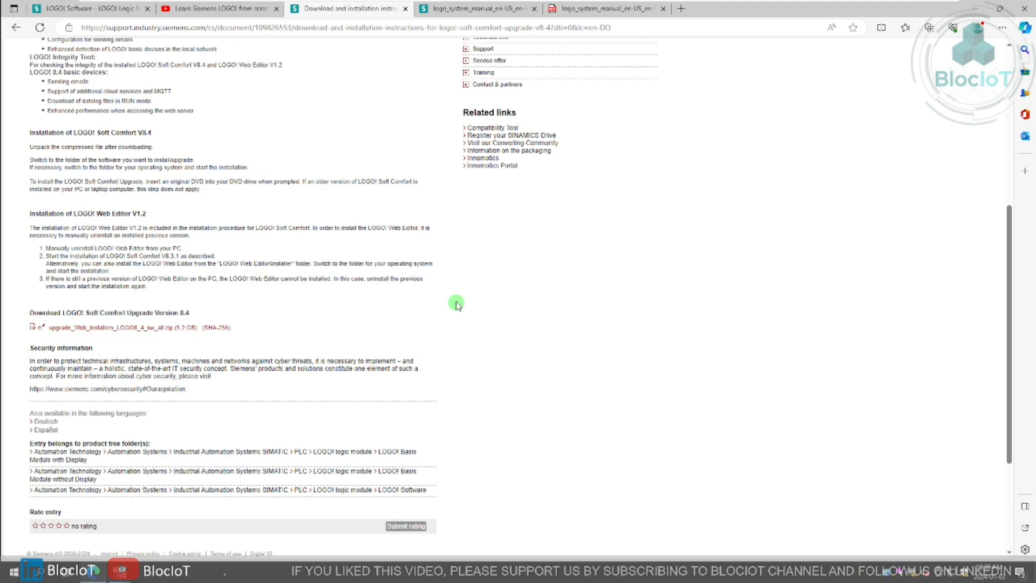
scroll("up", 3)
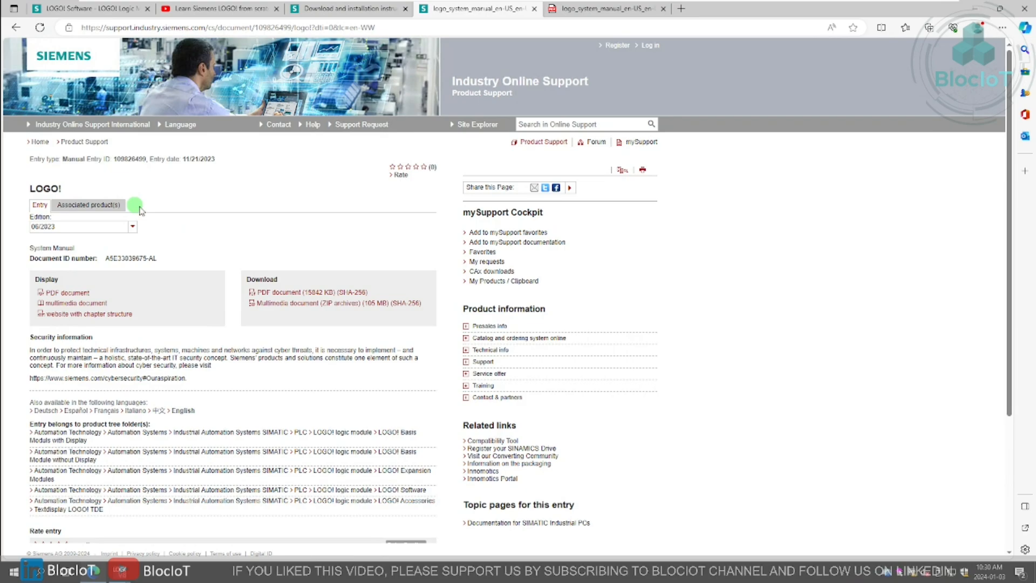
mouse_move(285, 332)
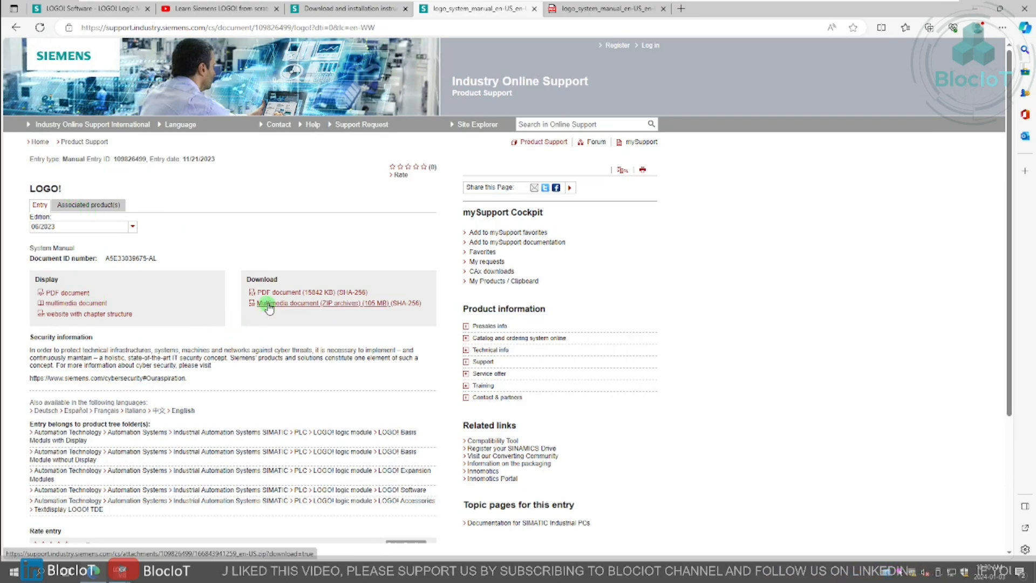
mouse_move(63, 292)
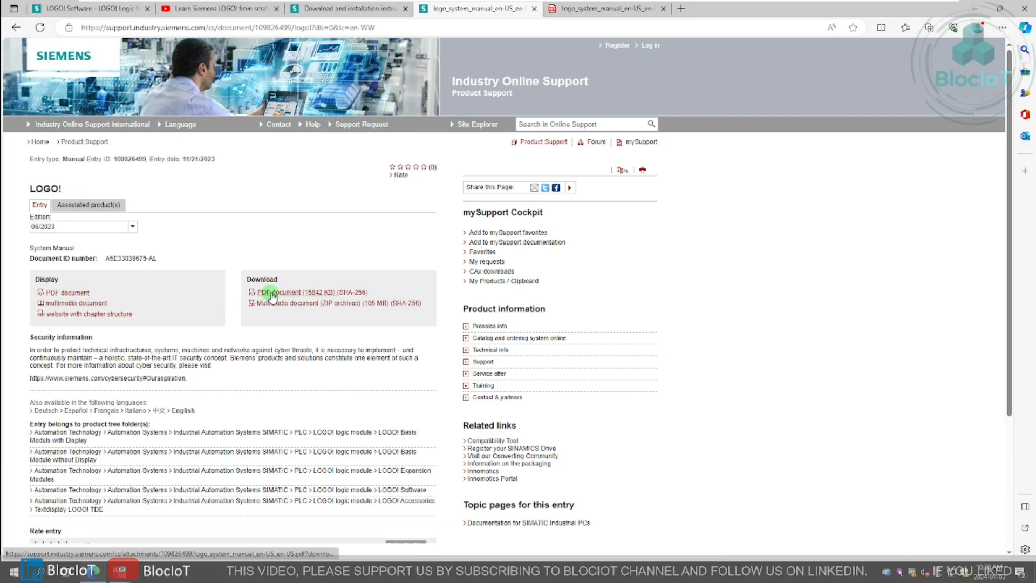
mouse_move(289, 303)
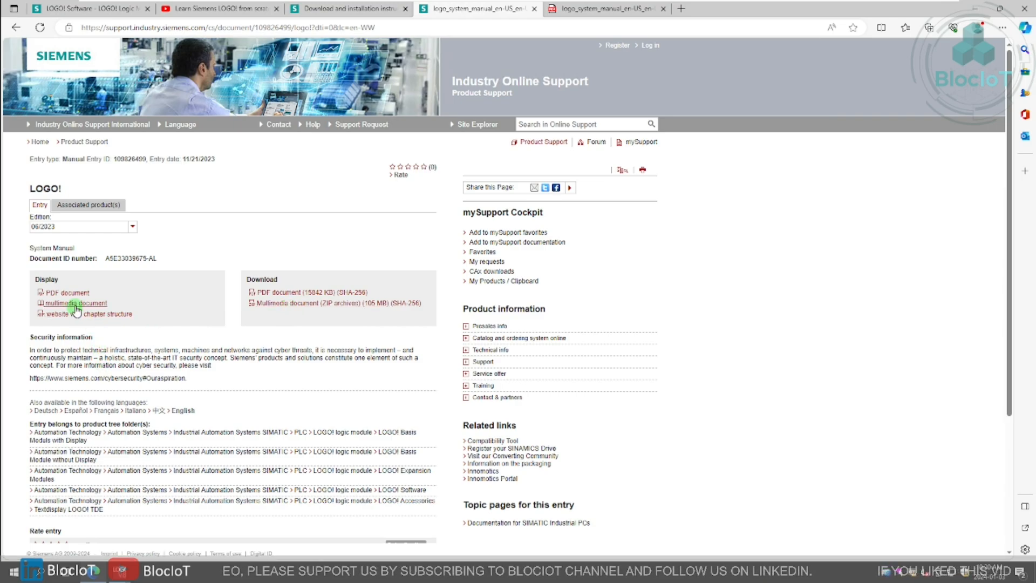
Open the multimedia version of the LOGO! System Manual and switch browser tabs.
left_click(74, 303)
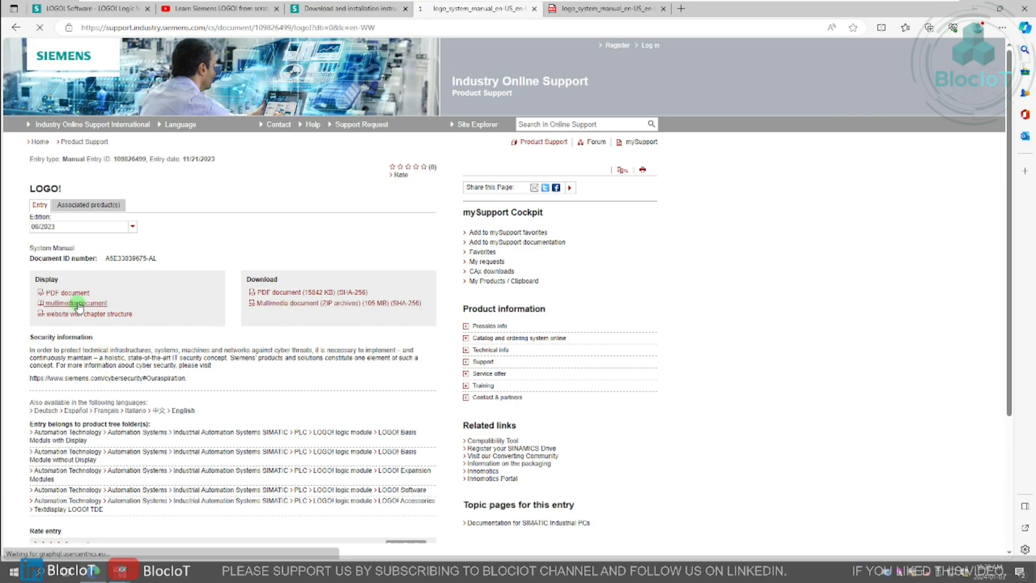
left_click(75, 303)
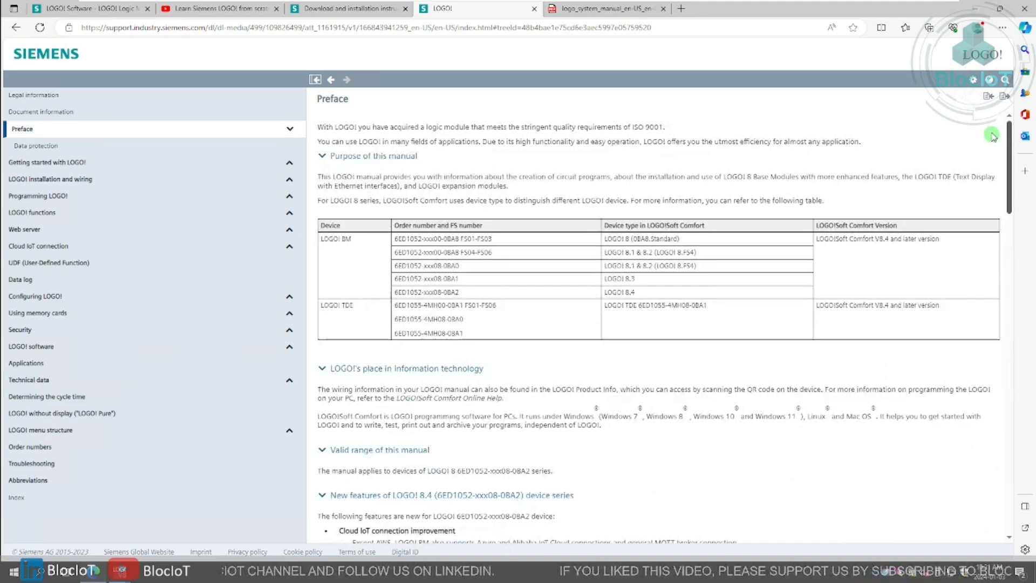
mouse_move(606, 347)
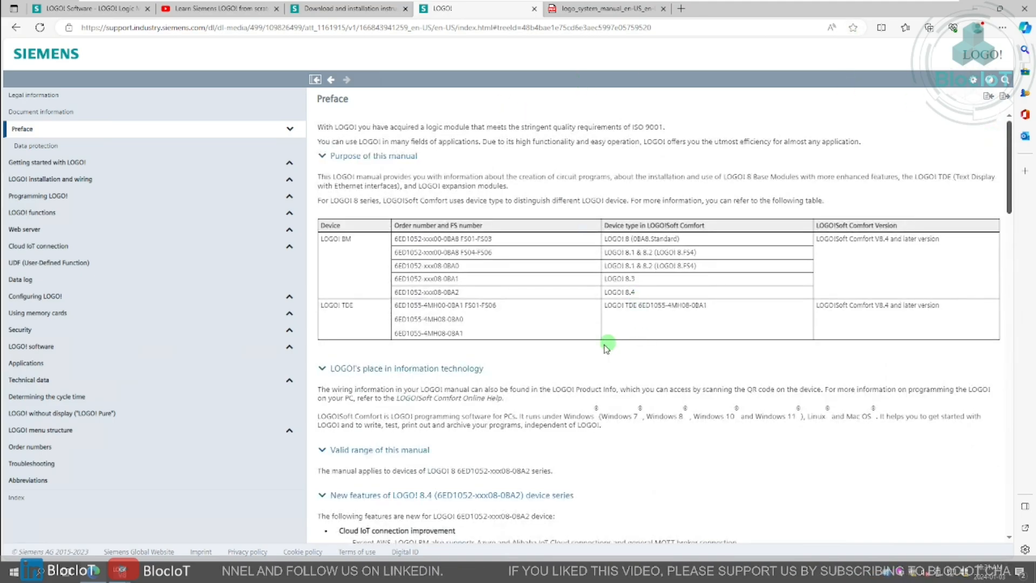
mouse_move(481, 411)
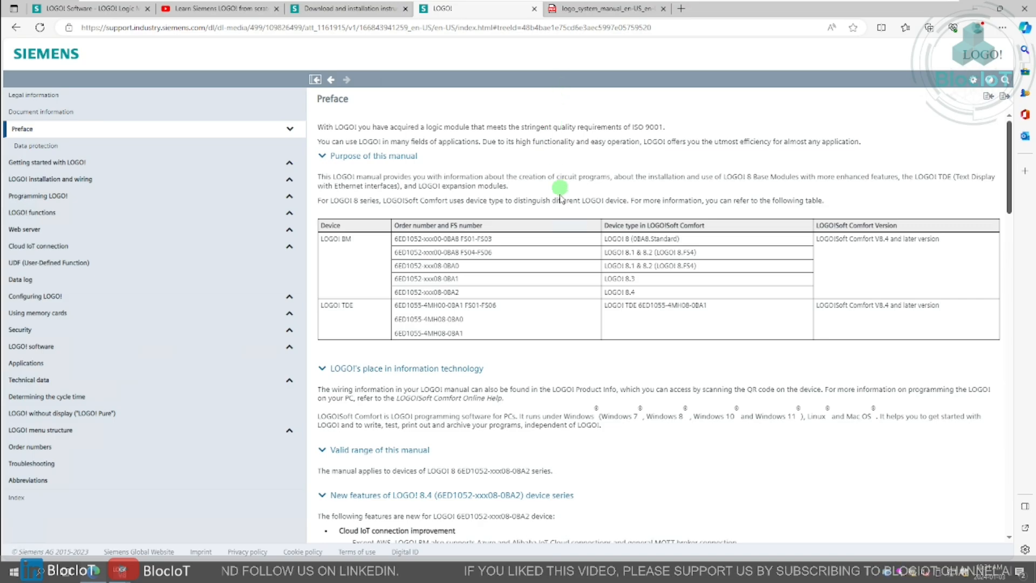
mouse_move(576, 54)
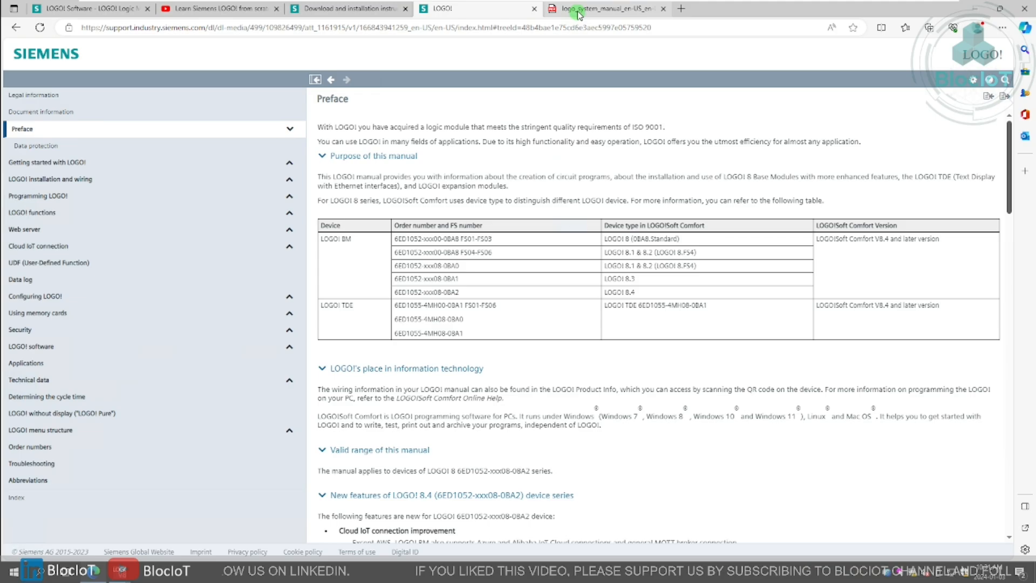
left_click(605, 9)
type("MQTT")
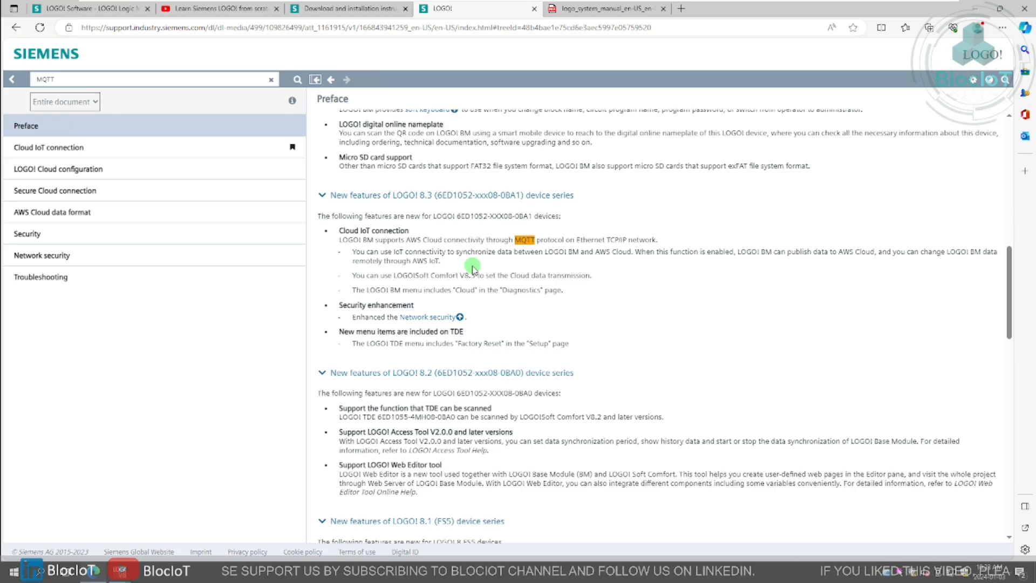
mouse_move(460, 238)
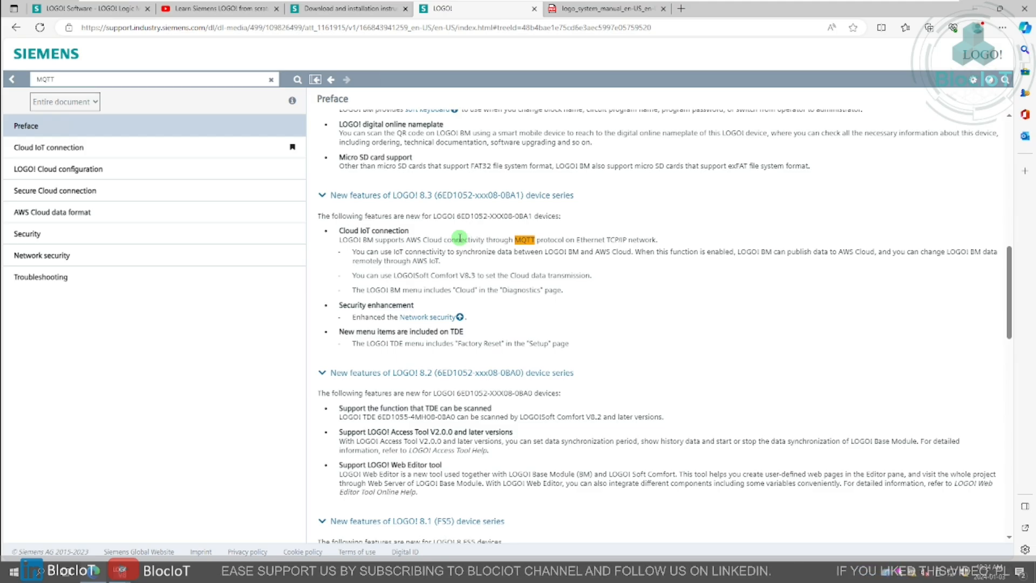
Open the LOGO! Cloud configuration result from the MQTT search.
left_click(58, 168)
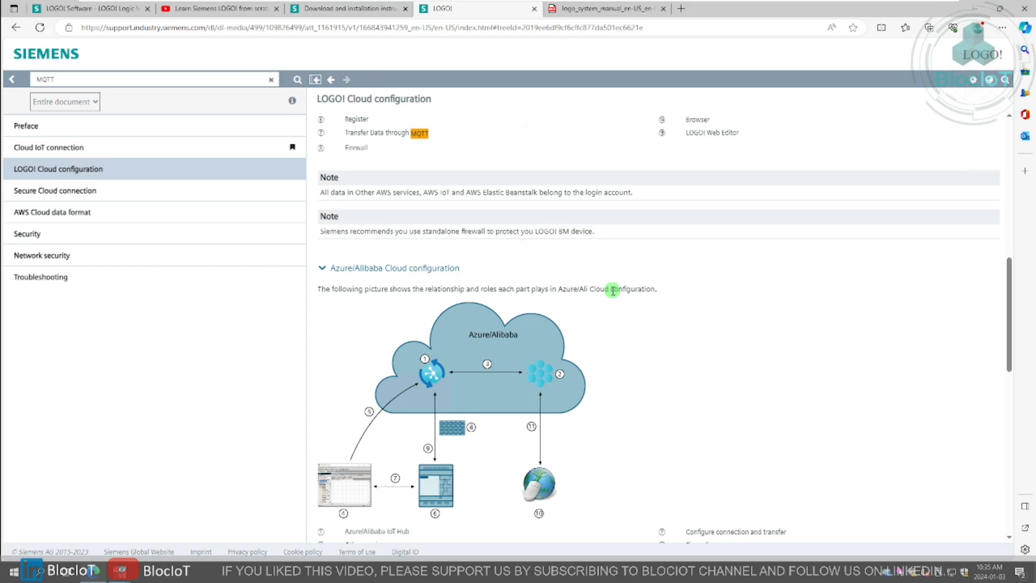
mouse_move(153, 527)
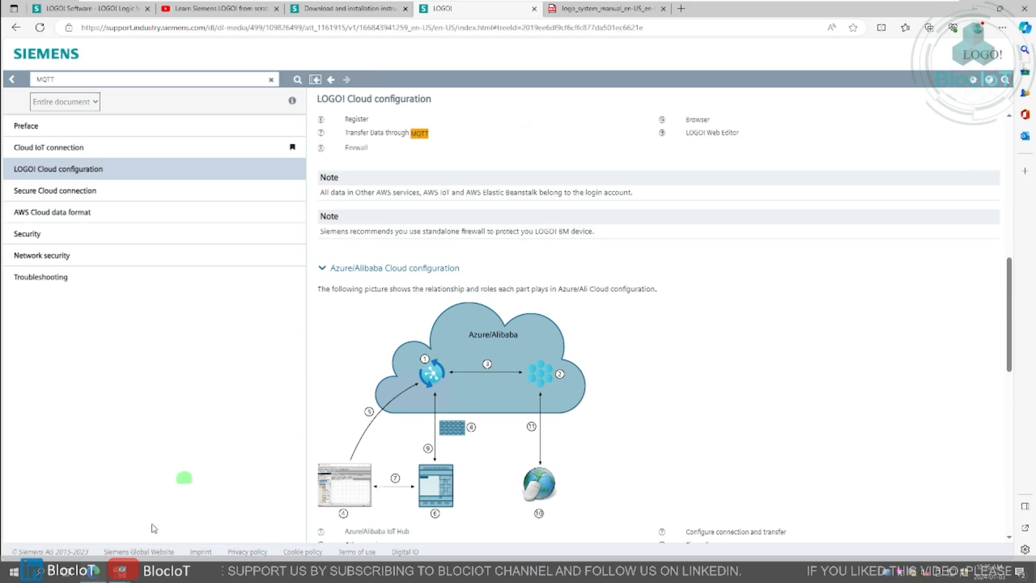
mouse_move(122, 570)
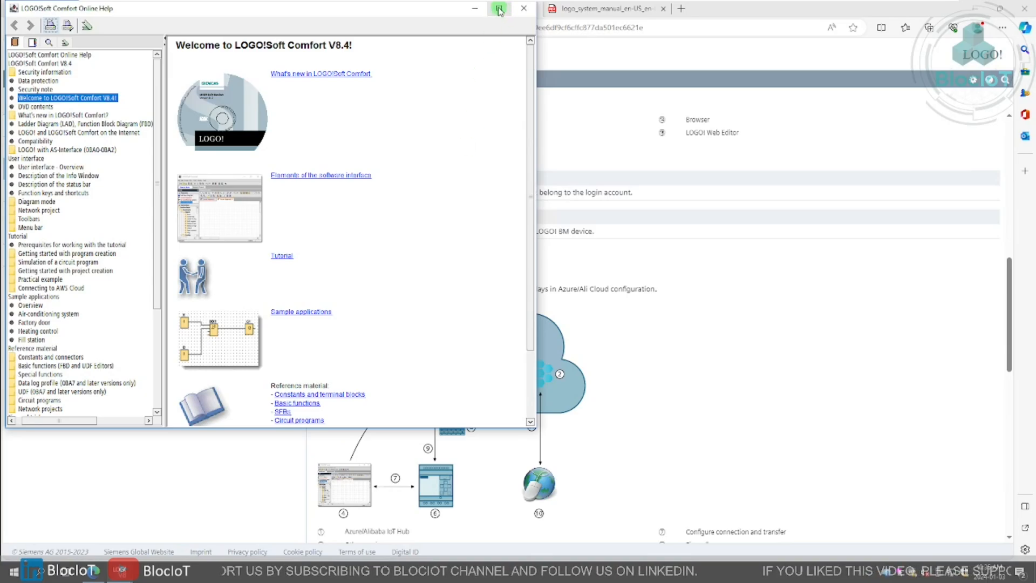
Maximize the help window, search for 'Mq', and open How to connect with Hive MQTT.
left_click(499, 8)
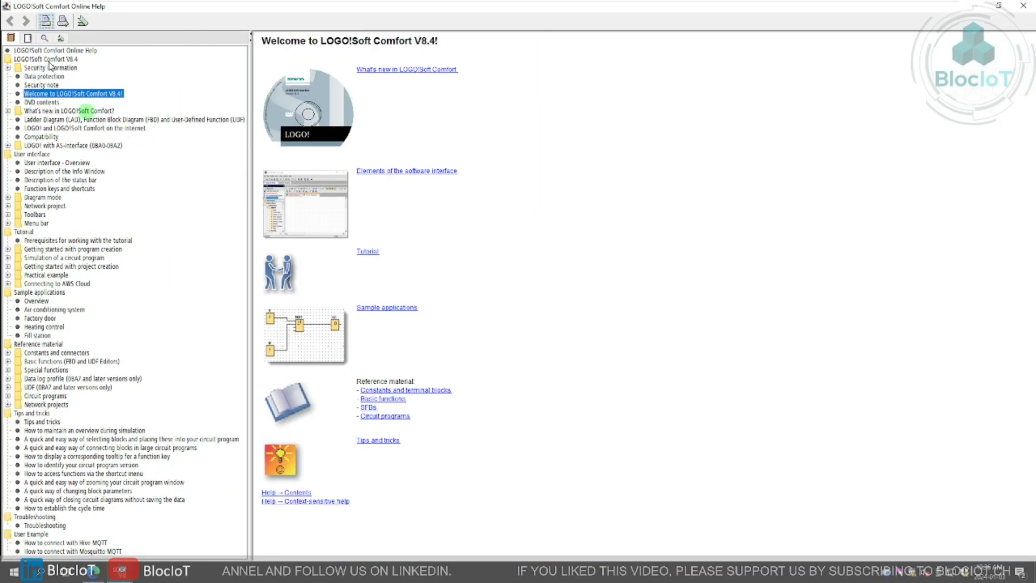
left_click(44, 38)
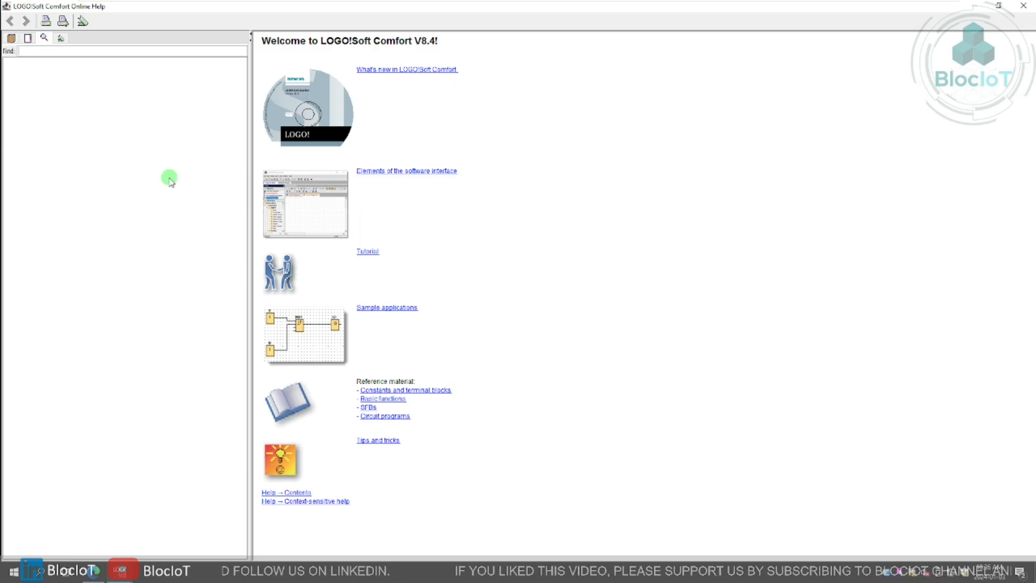
type("Mqtt")
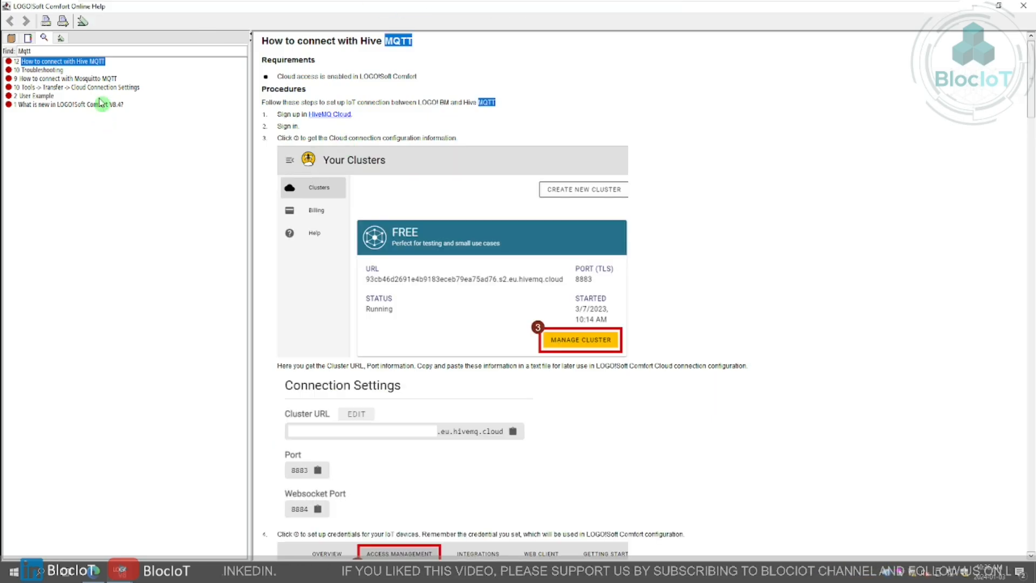
left_click(66, 77)
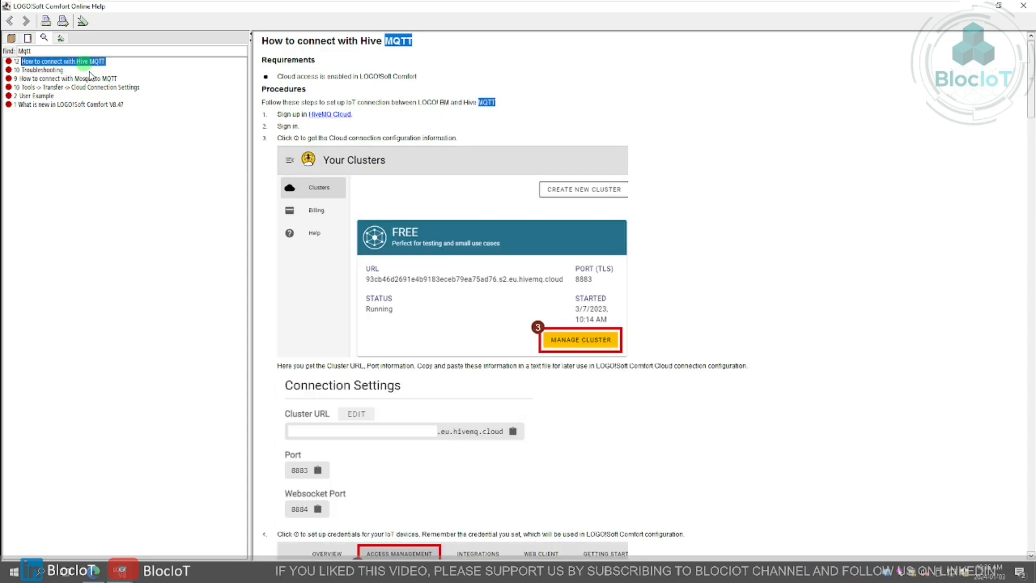
Open the Mosquitto MQTT topic and scroll past steps 3–4 to Subscribe data from LOGO!
left_click(65, 78)
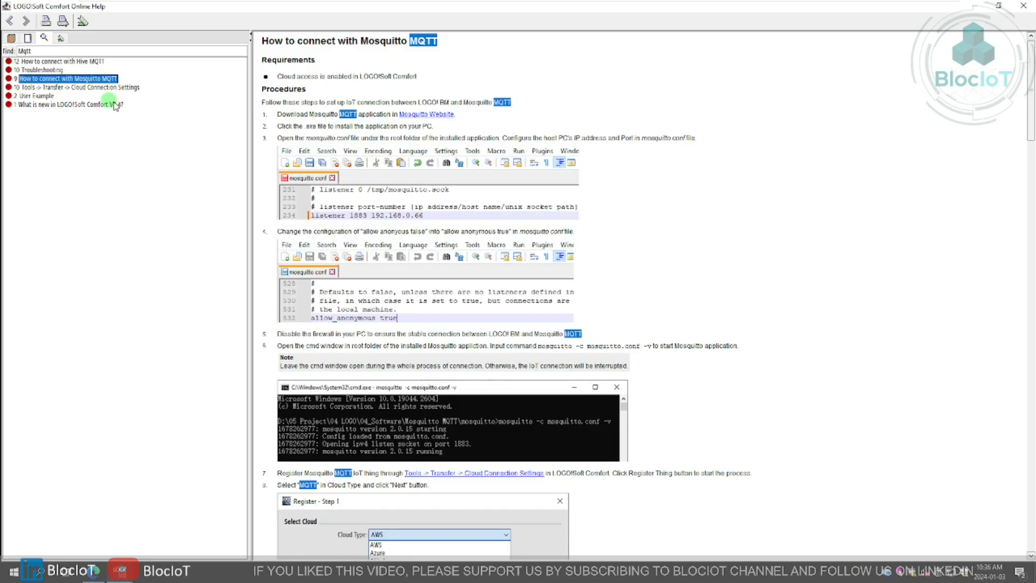
mouse_move(730, 283)
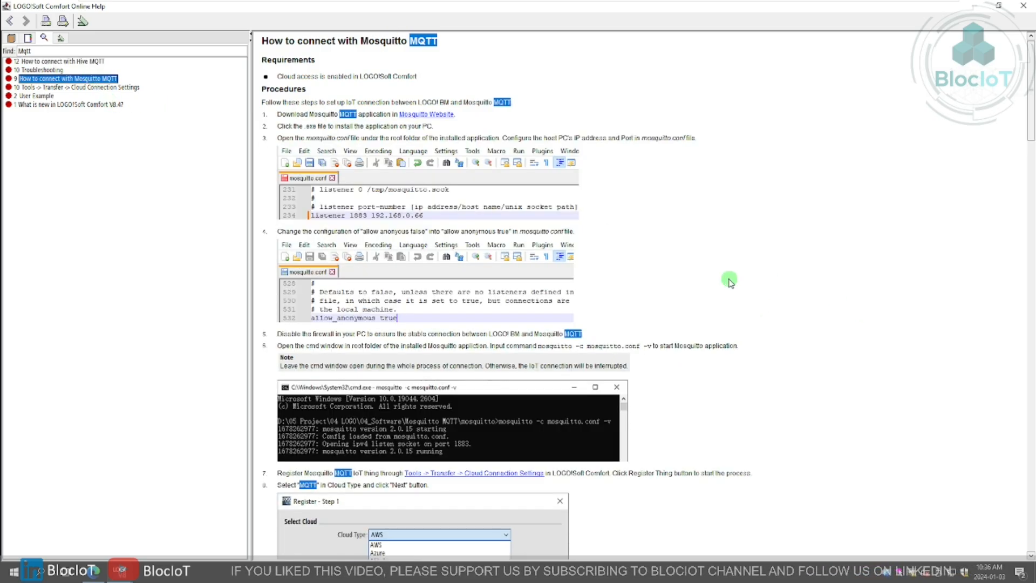
mouse_move(742, 297)
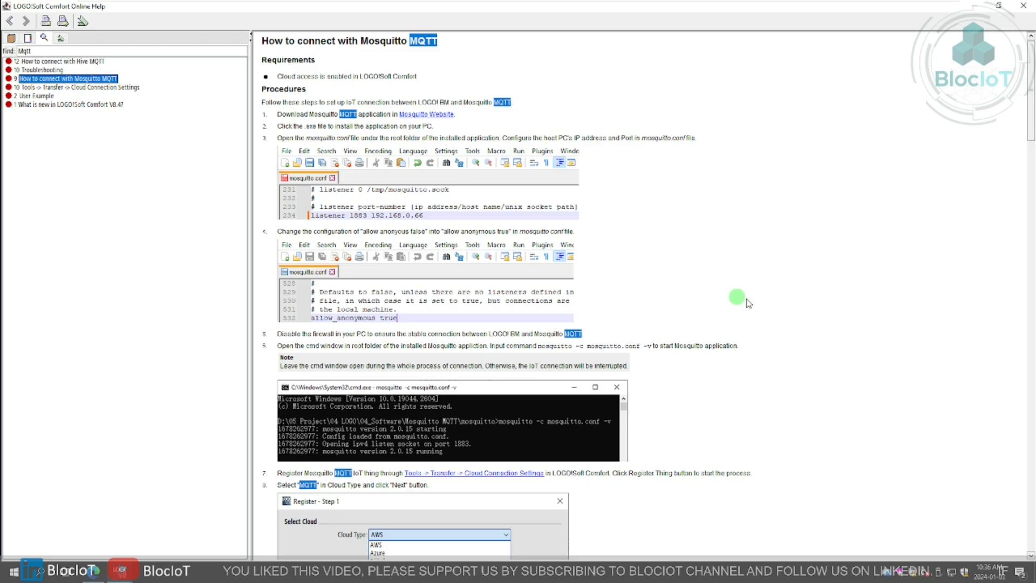
mouse_move(799, 450)
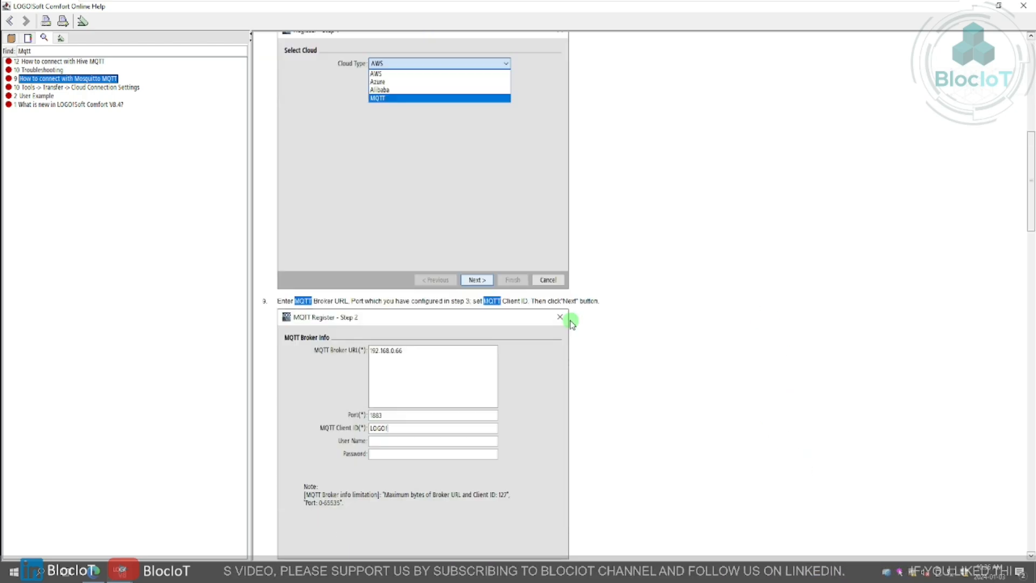
scroll("up", 3)
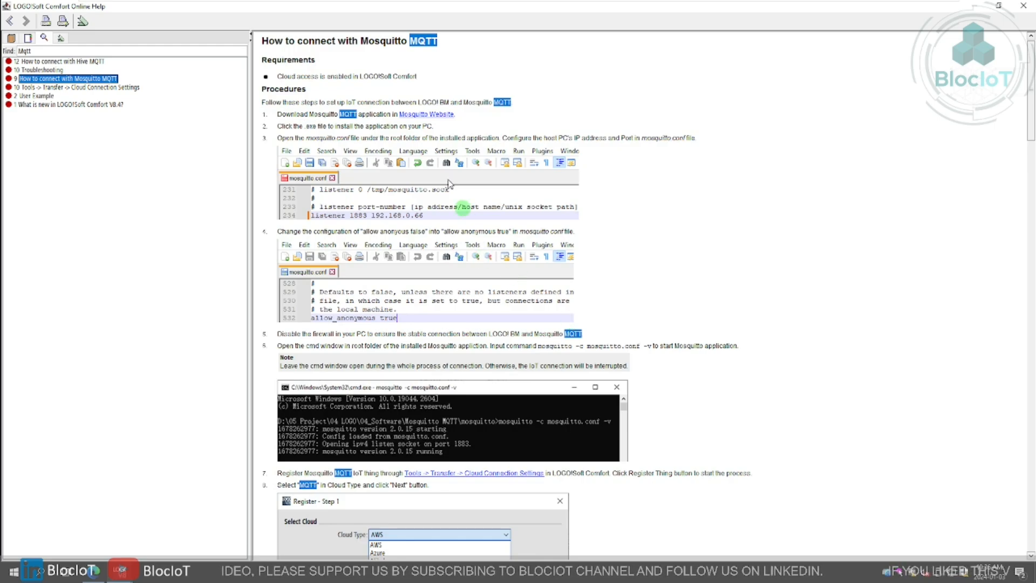
mouse_move(502, 136)
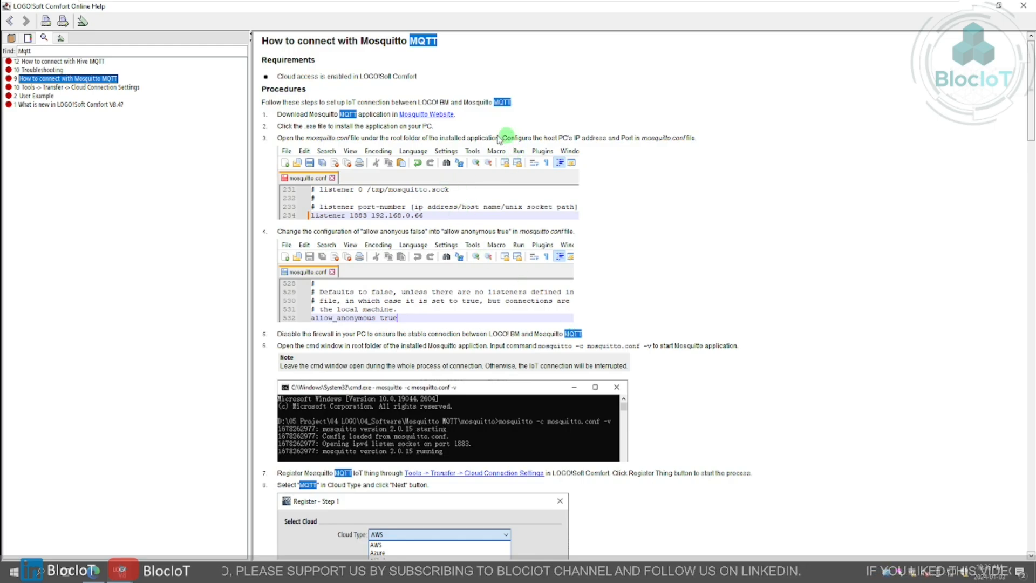
mouse_move(465, 139)
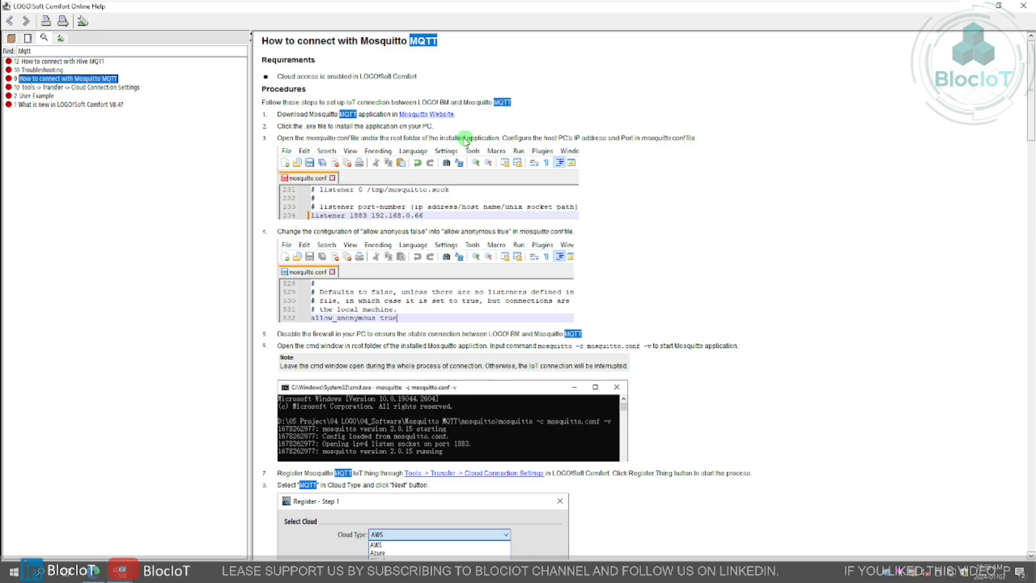
scroll("down", 3)
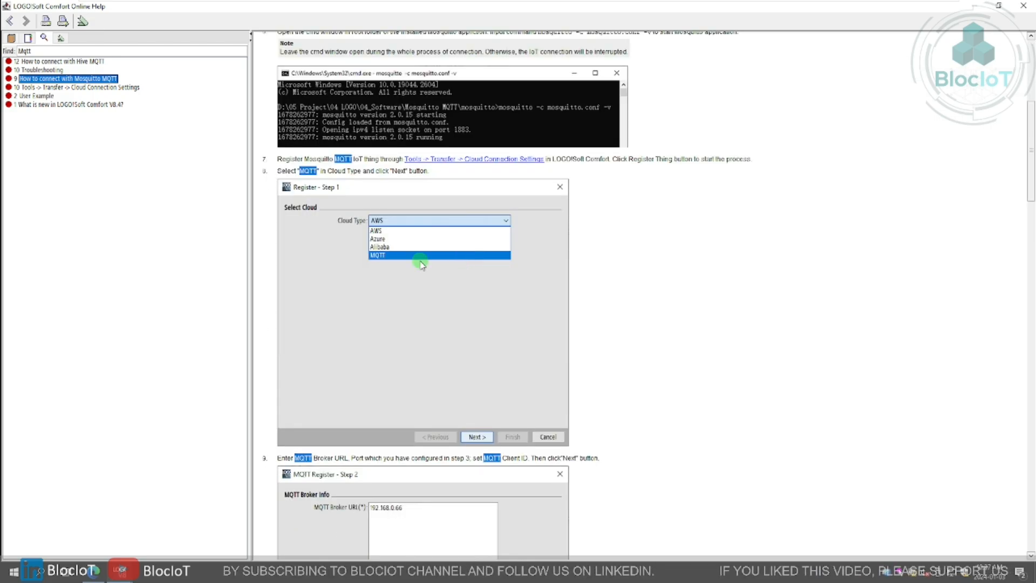
mouse_move(553, 306)
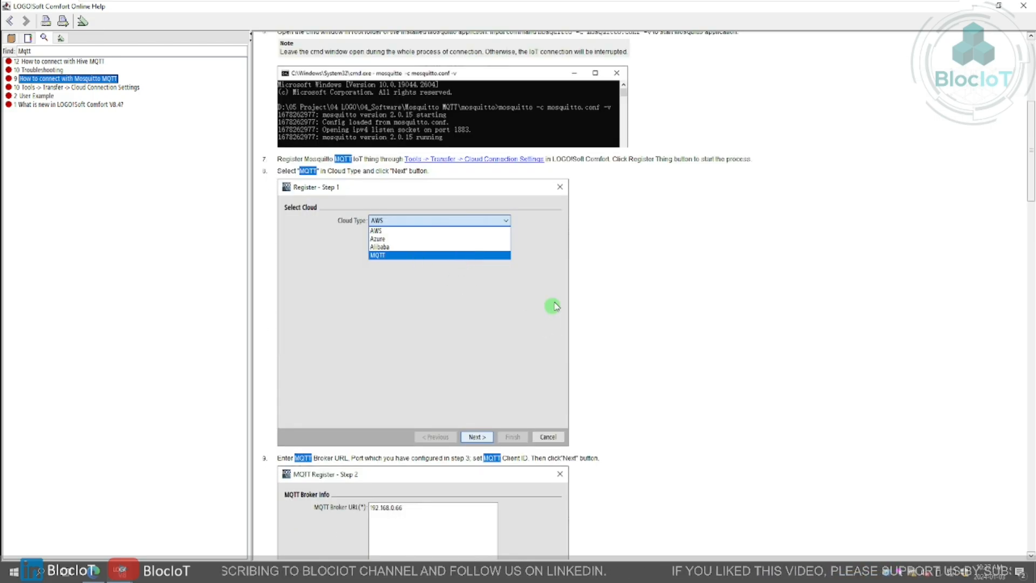
mouse_move(471, 291)
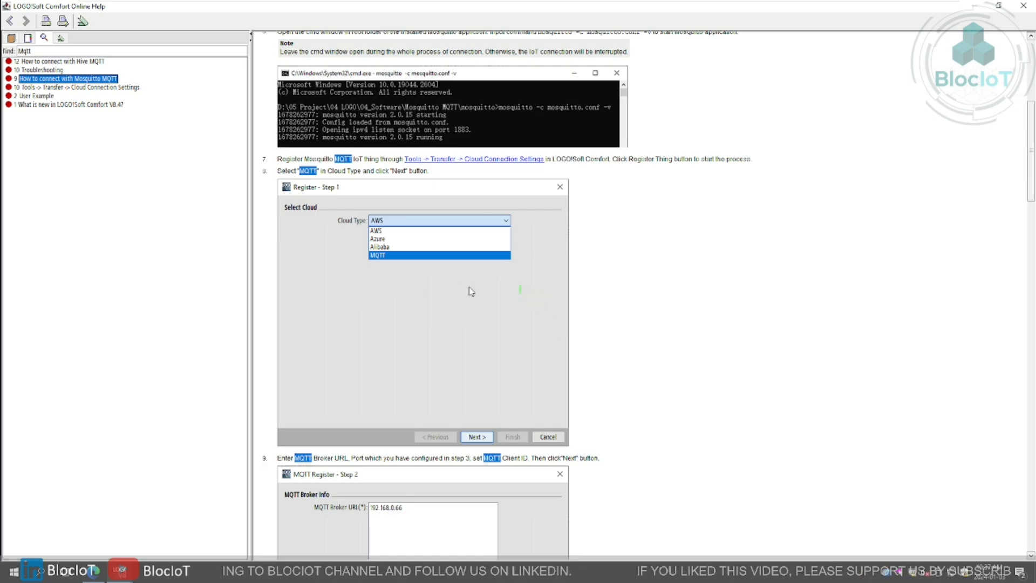
mouse_move(383, 240)
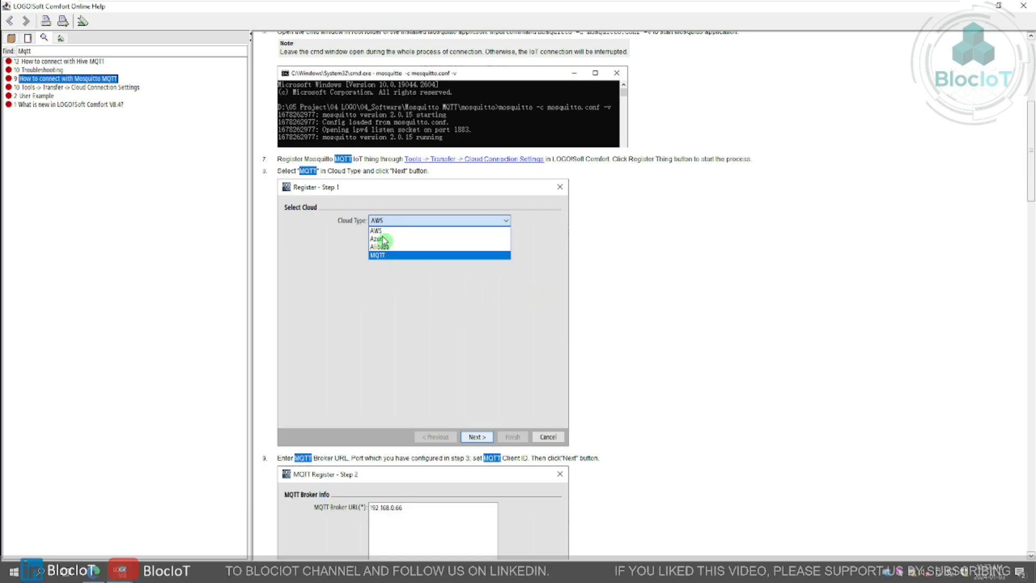
mouse_move(380, 246)
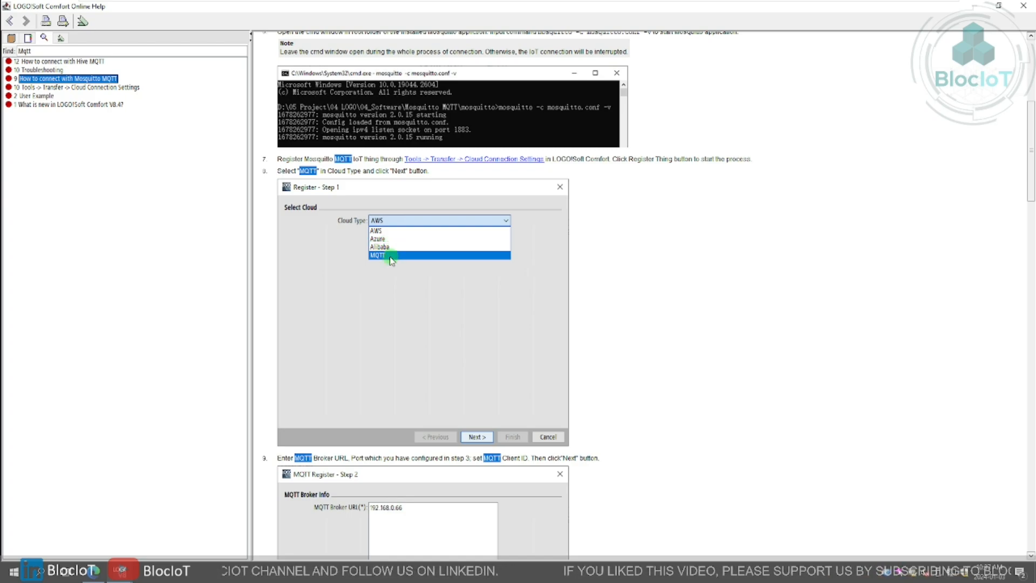
mouse_move(410, 265)
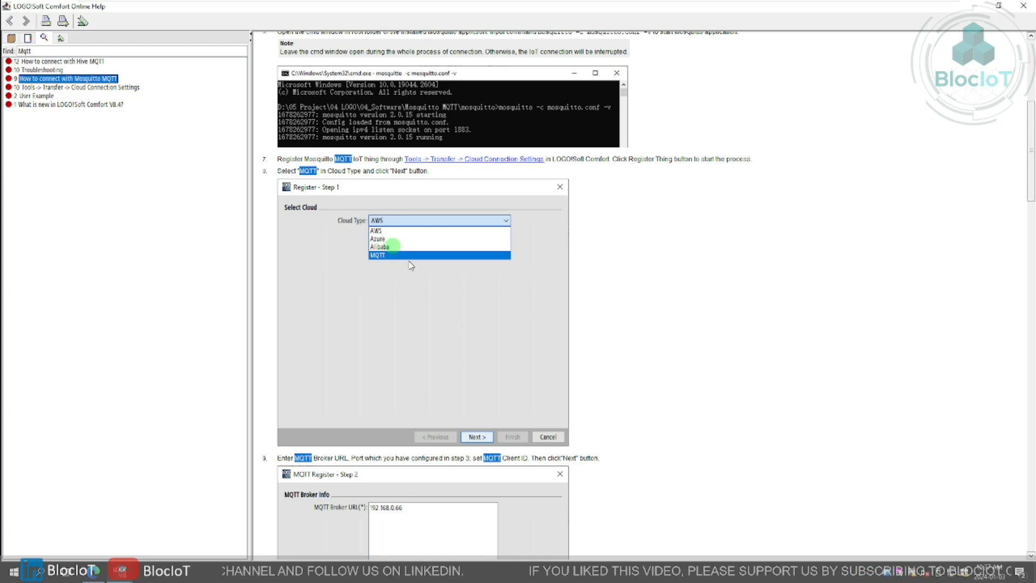
mouse_move(419, 269)
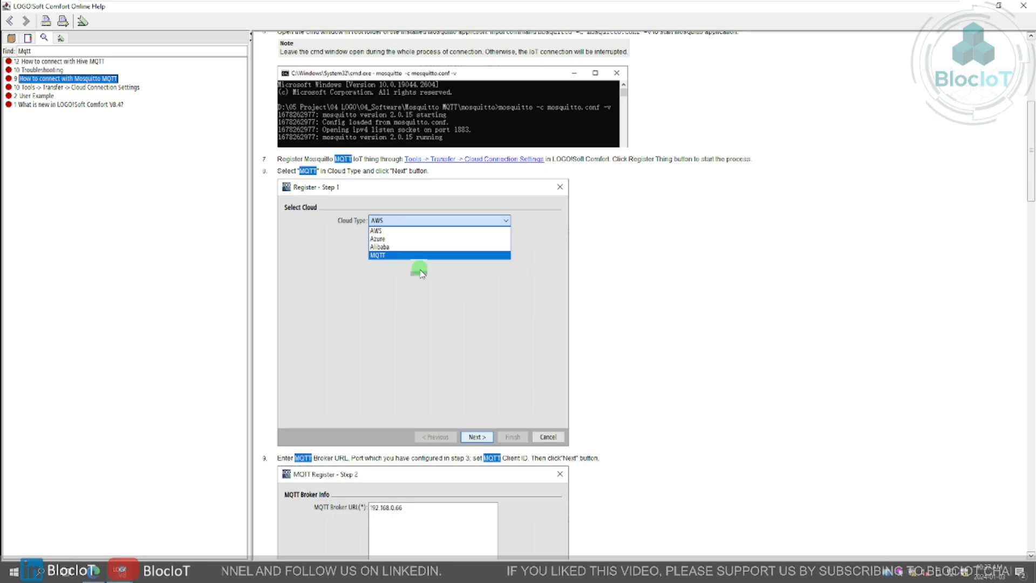
scroll("down", 3)
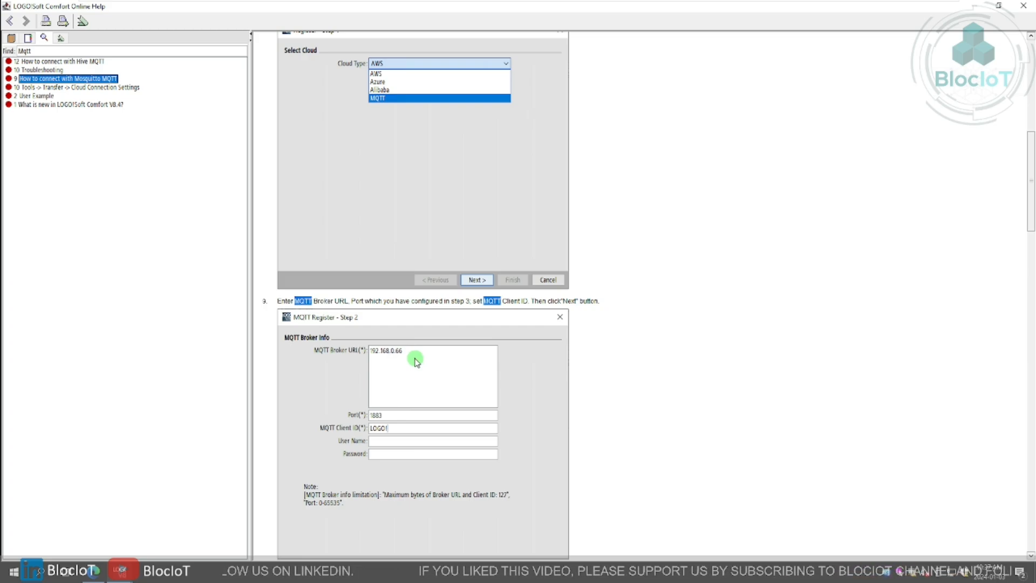
scroll("down", 3)
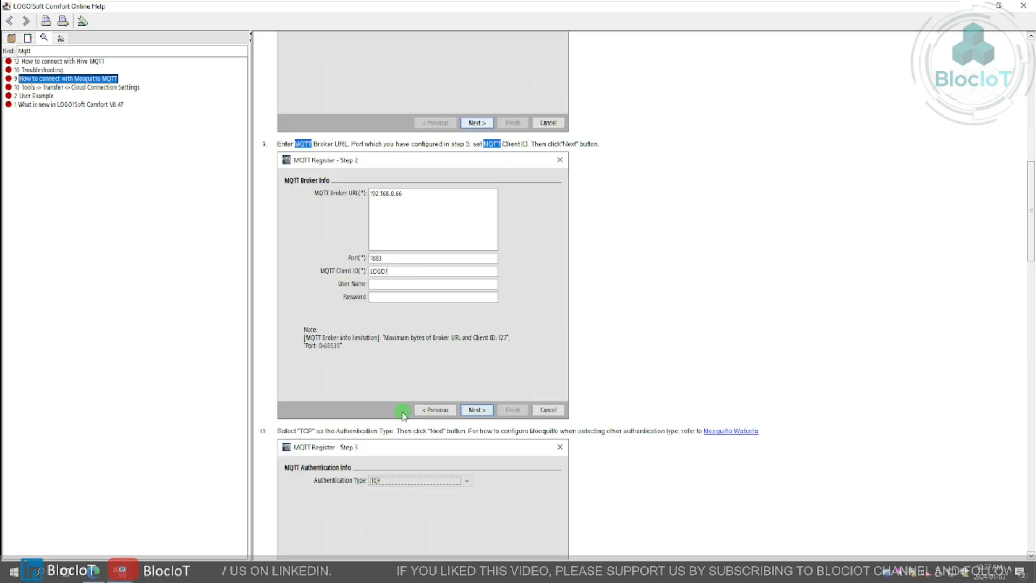
mouse_move(412, 274)
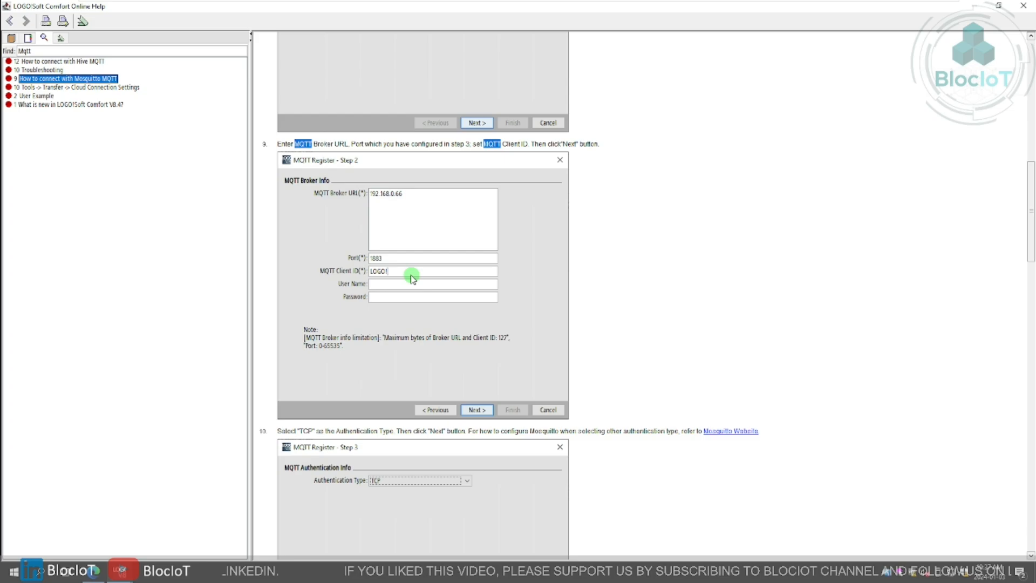
mouse_move(394, 290)
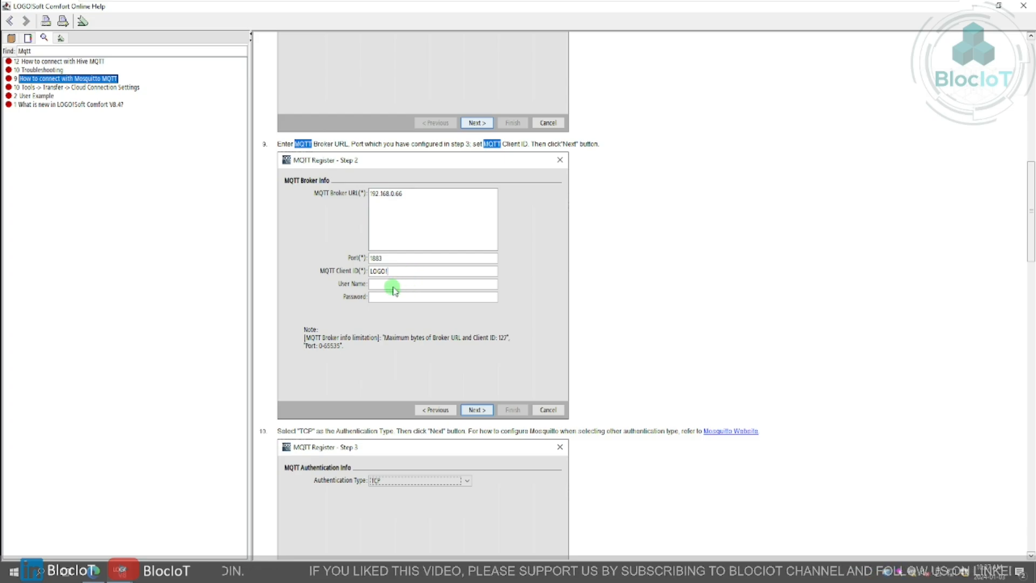
scroll("down", 3)
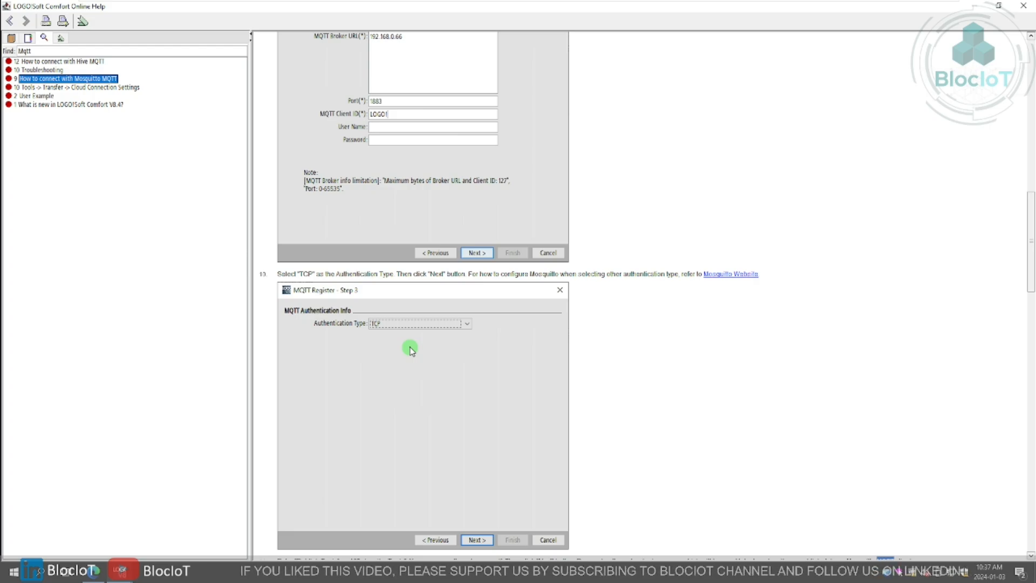
mouse_move(403, 336)
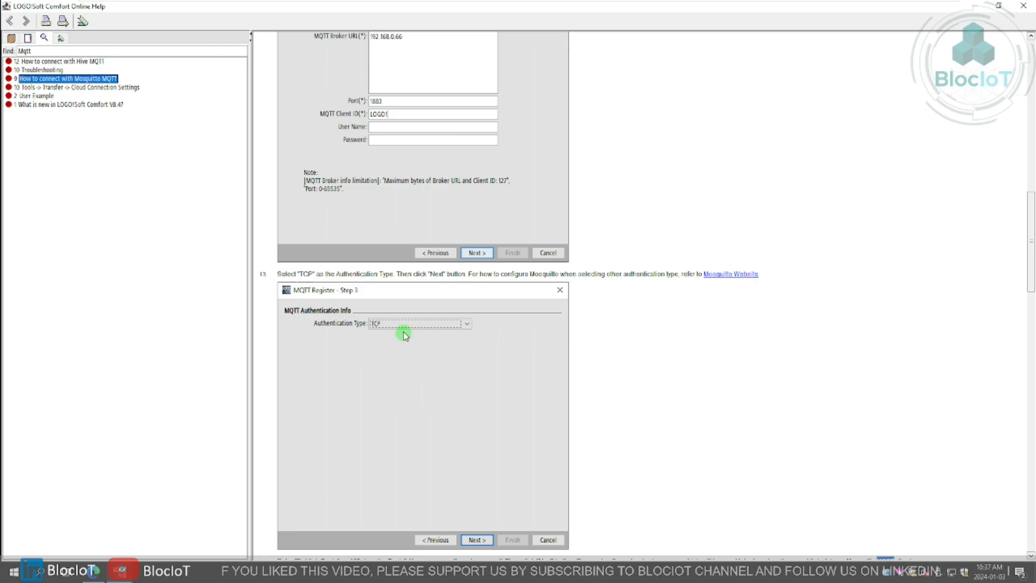
scroll("down", 3)
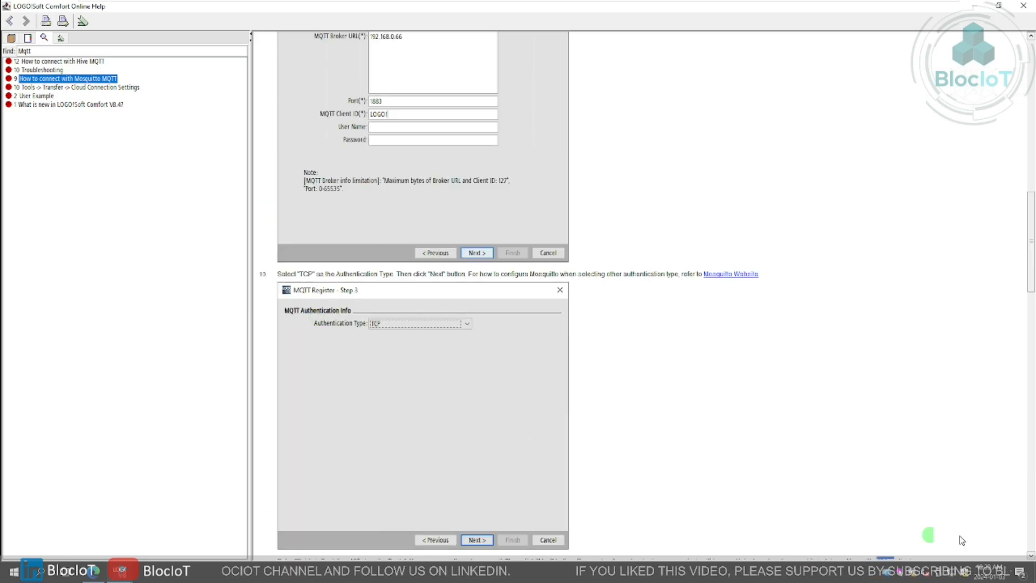
scroll("down", 3)
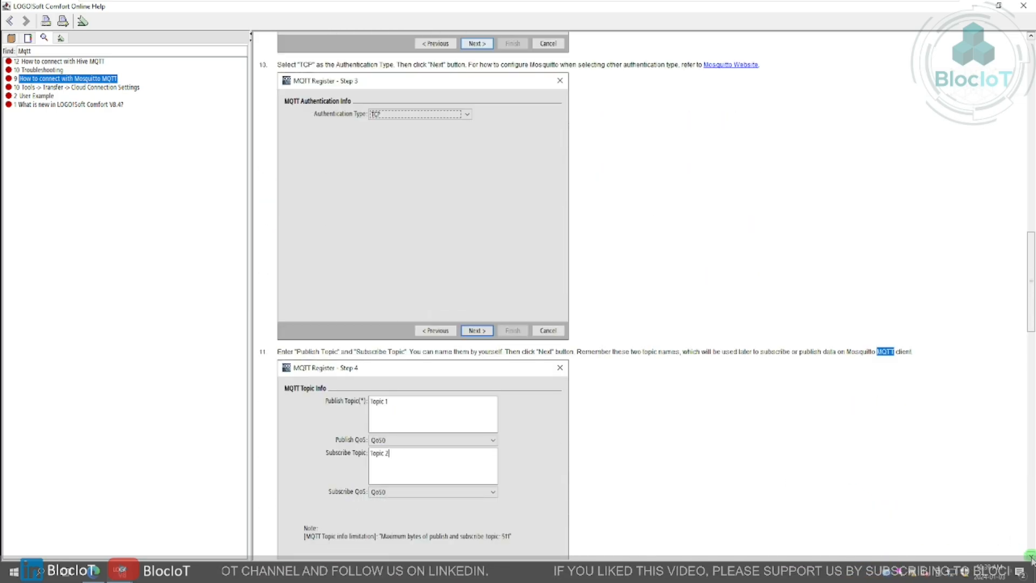
scroll("down", 3)
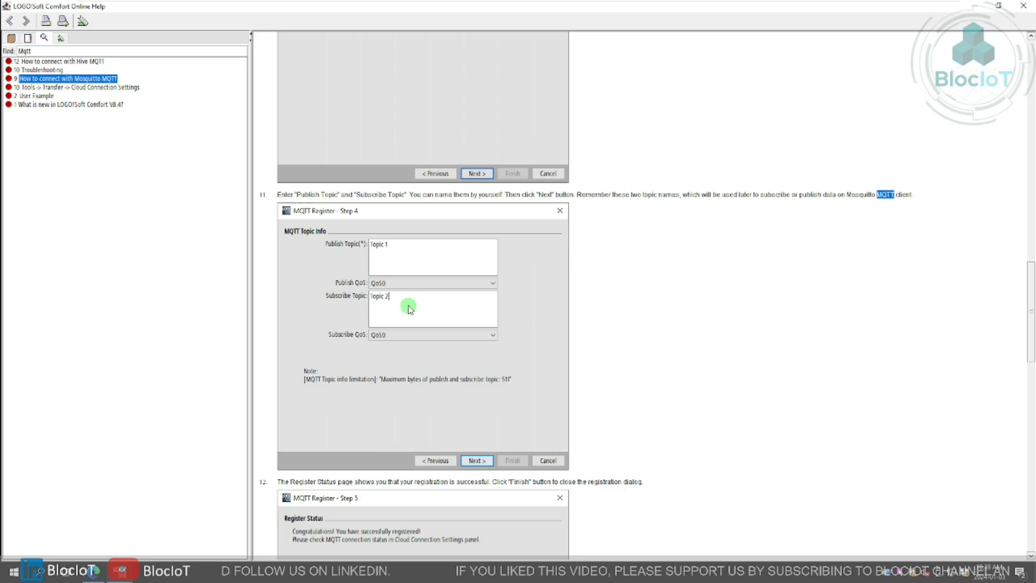
mouse_move(408, 305)
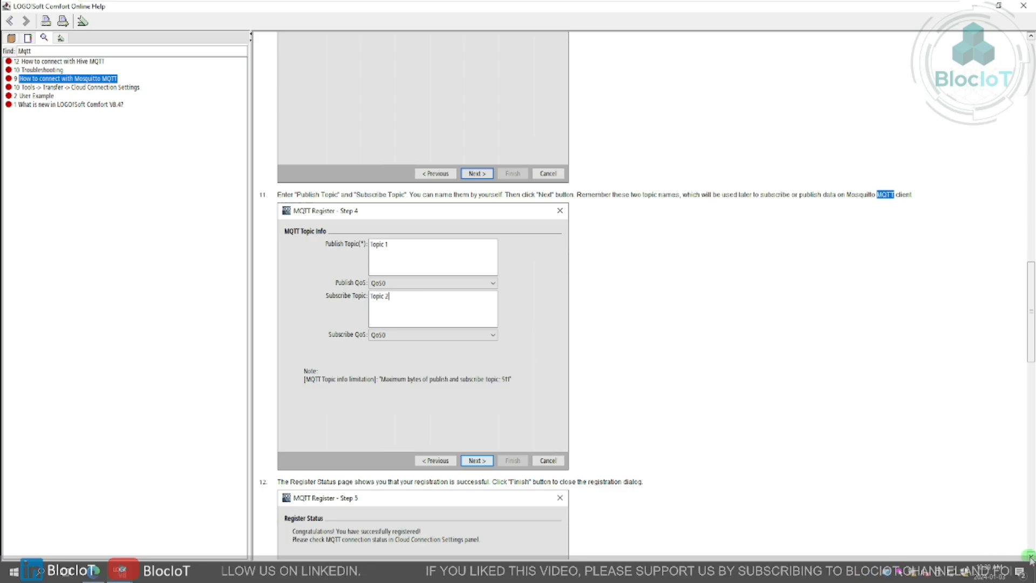
scroll("down", 3)
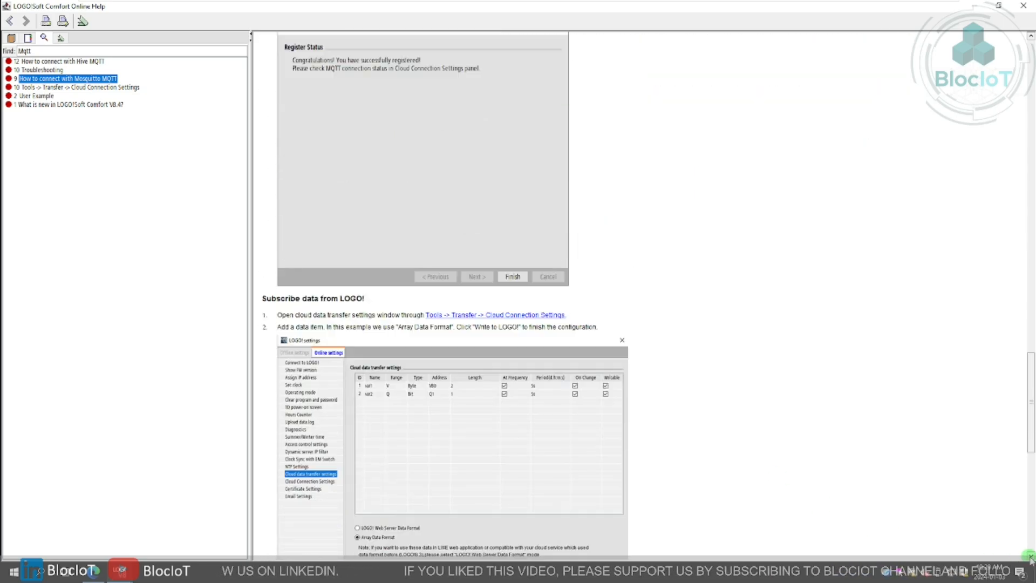
Scroll the Hive MQTT topic down to its Publish data to LOGO! section.
scroll("down", 3)
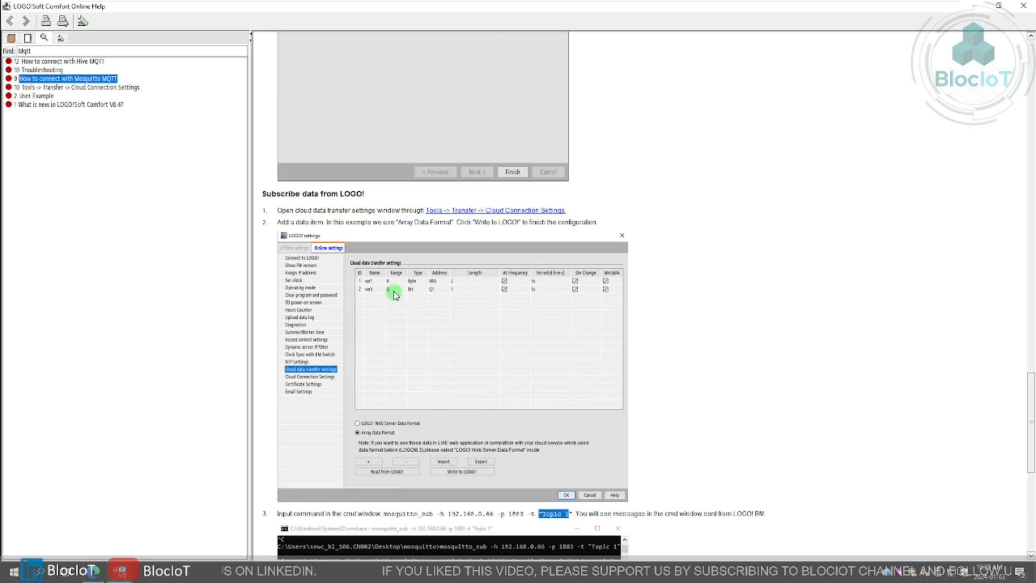
scroll("down", 3)
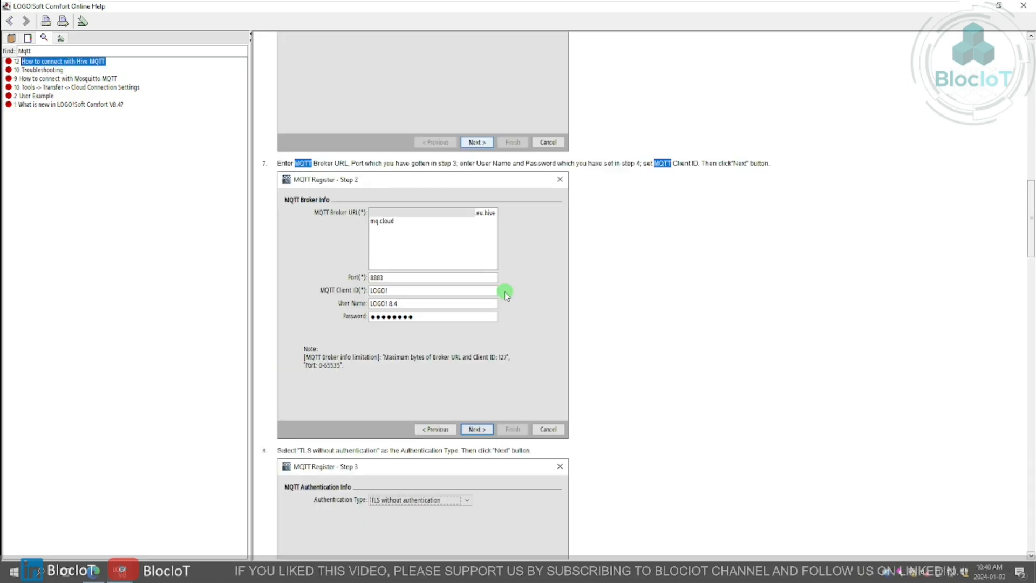
scroll("down", 3)
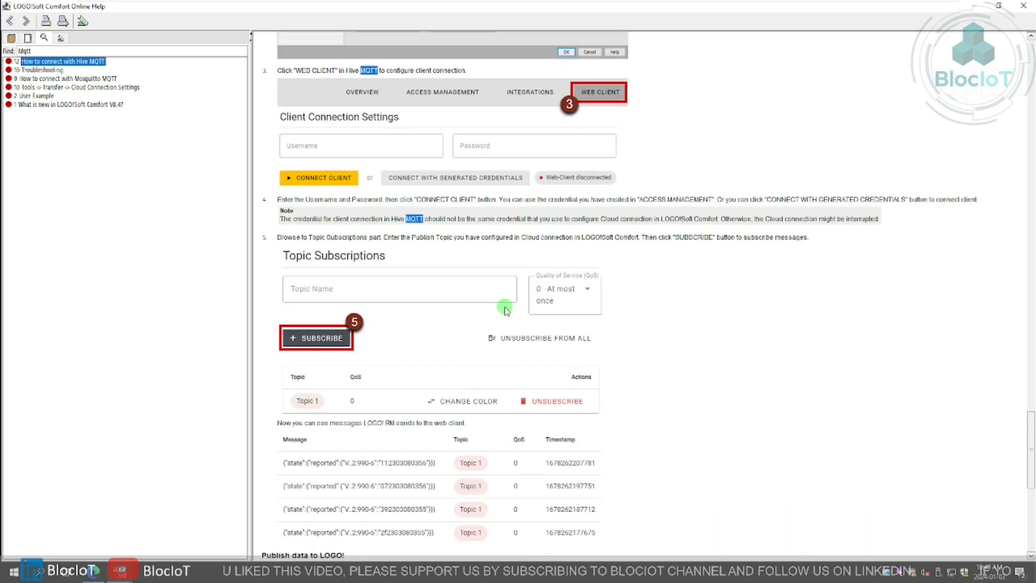
scroll("down", 3)
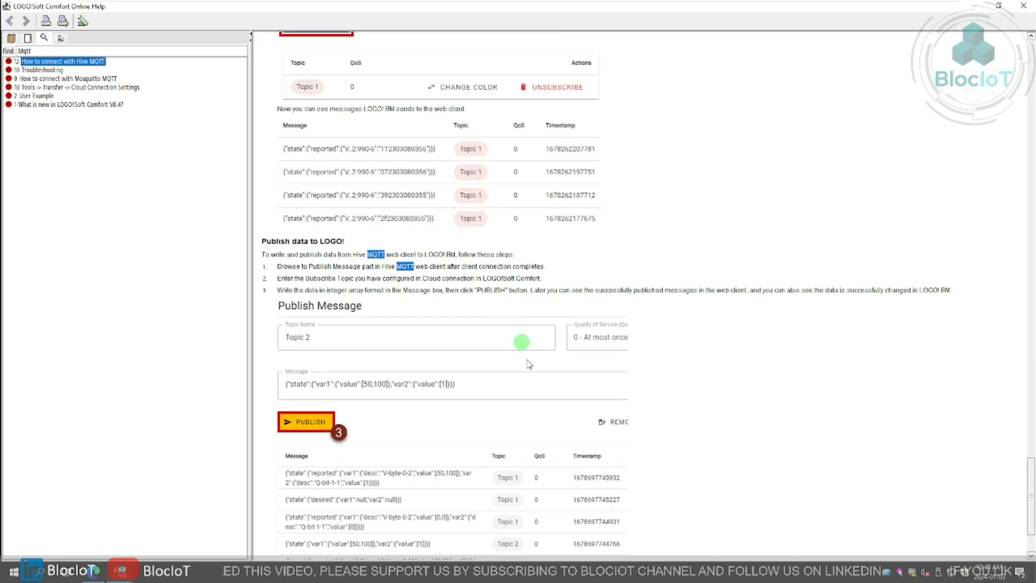
scroll("down", 3)
type("batch")
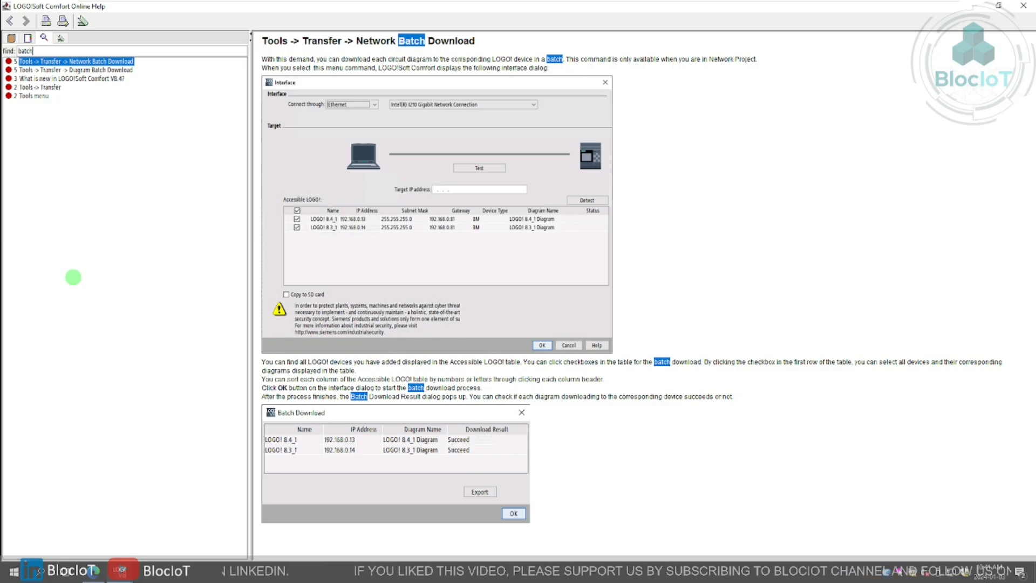
mouse_move(373, 183)
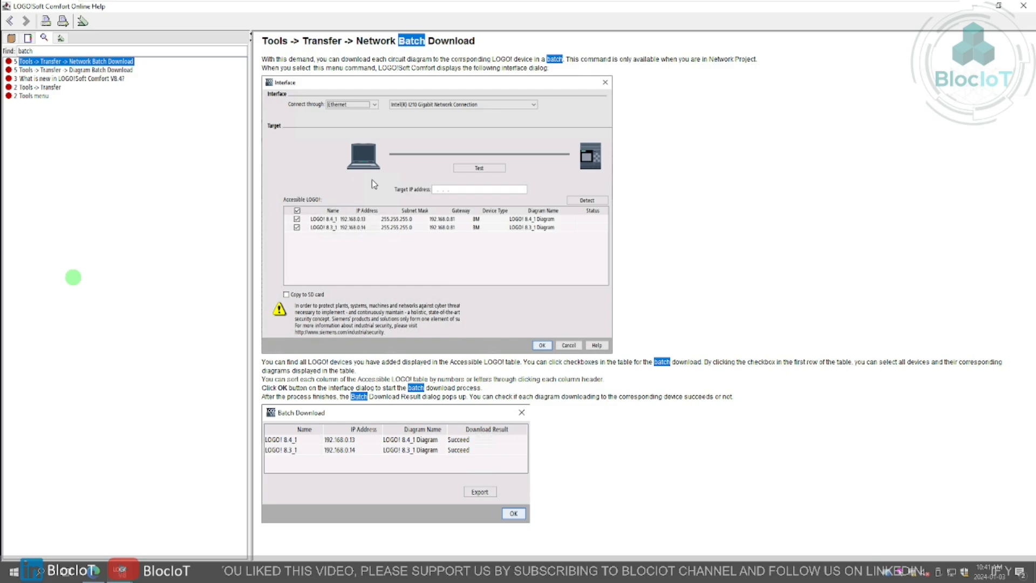
mouse_move(371, 233)
type("email")
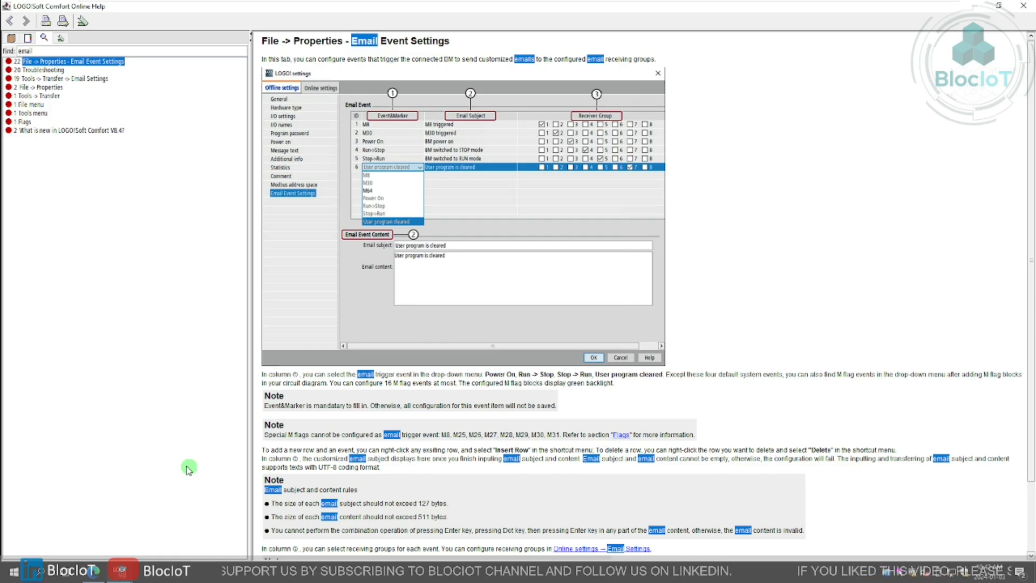
mouse_move(342, 189)
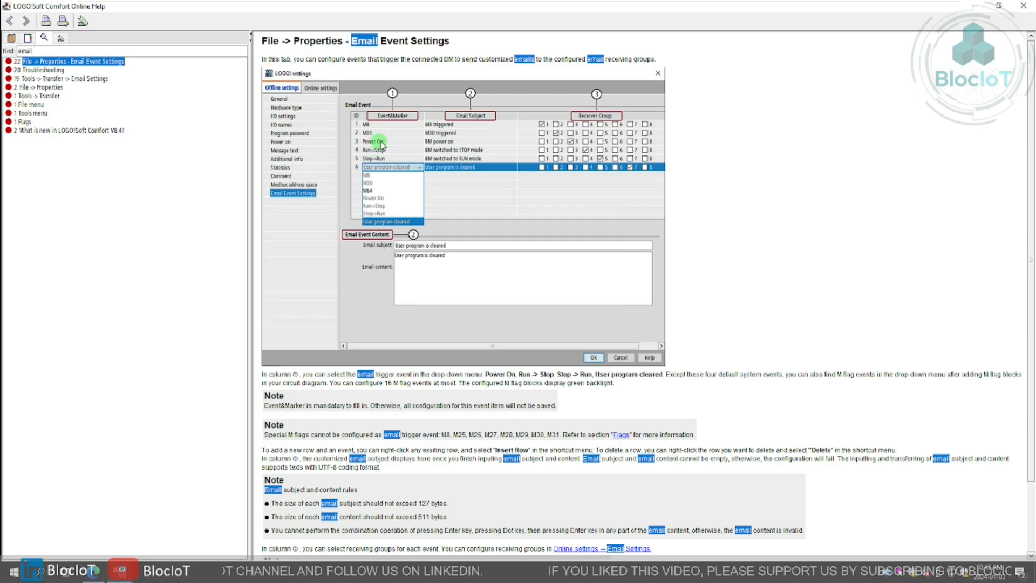
mouse_move(365, 158)
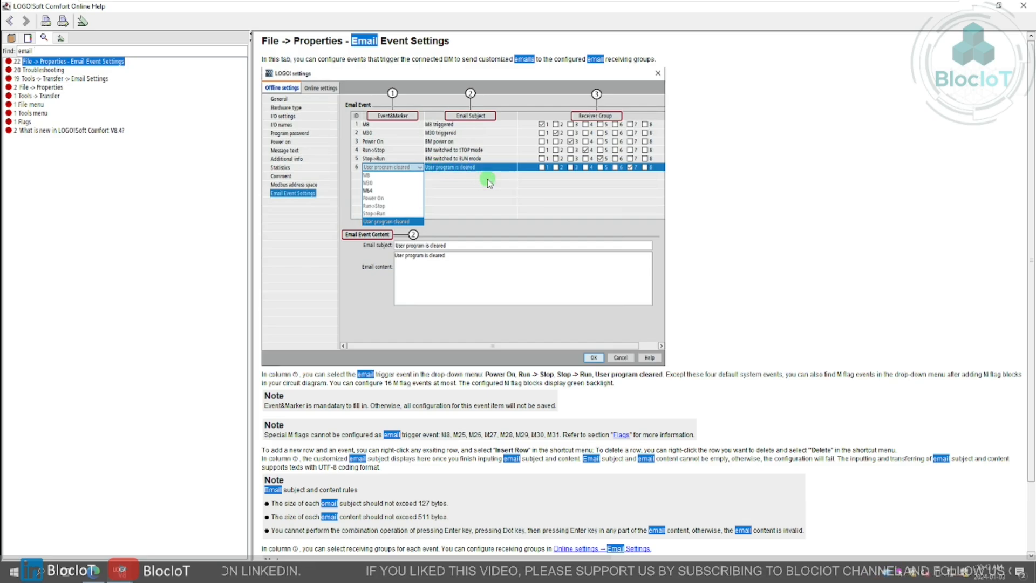
mouse_move(519, 228)
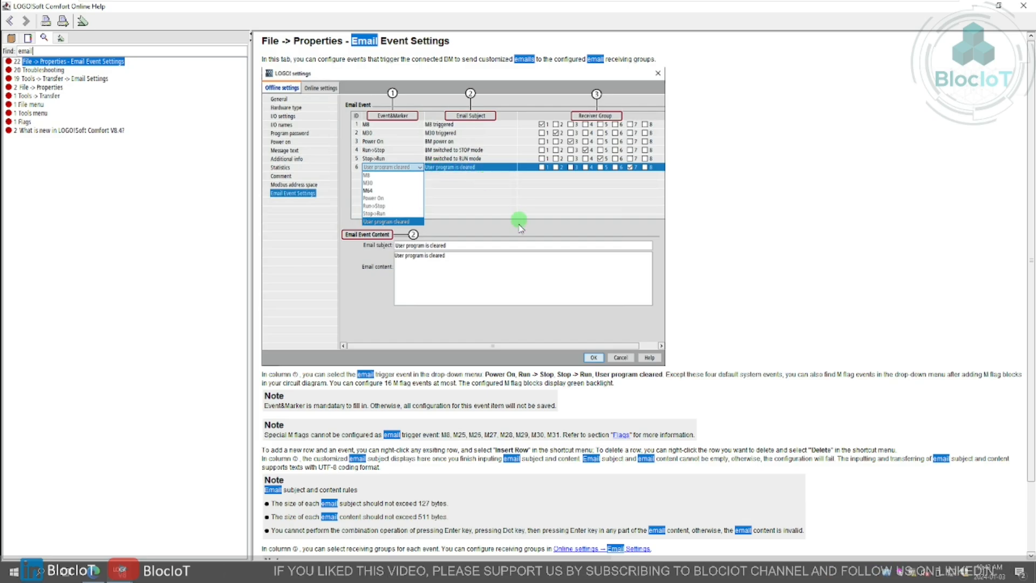
mouse_move(483, 238)
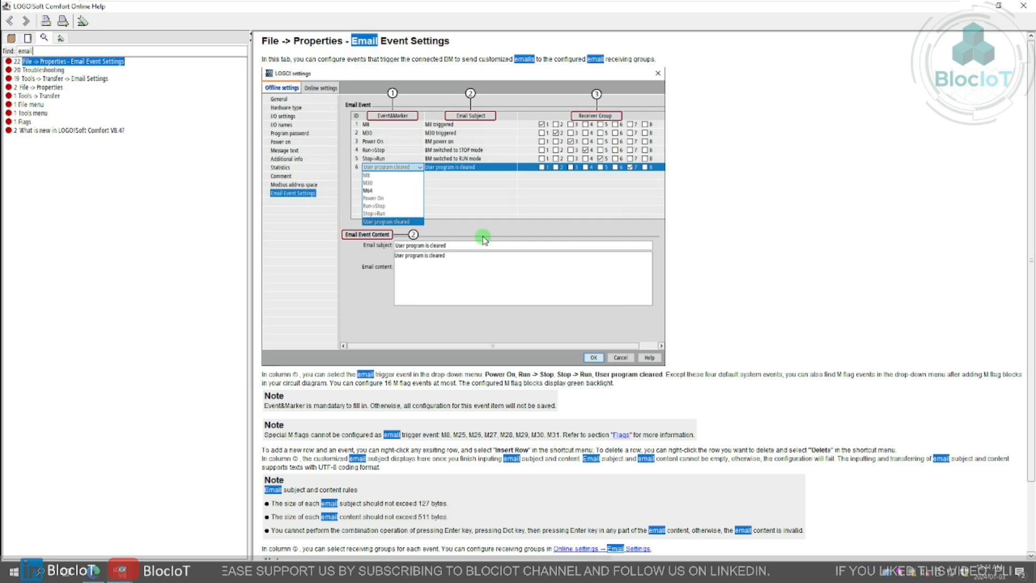
mouse_move(454, 233)
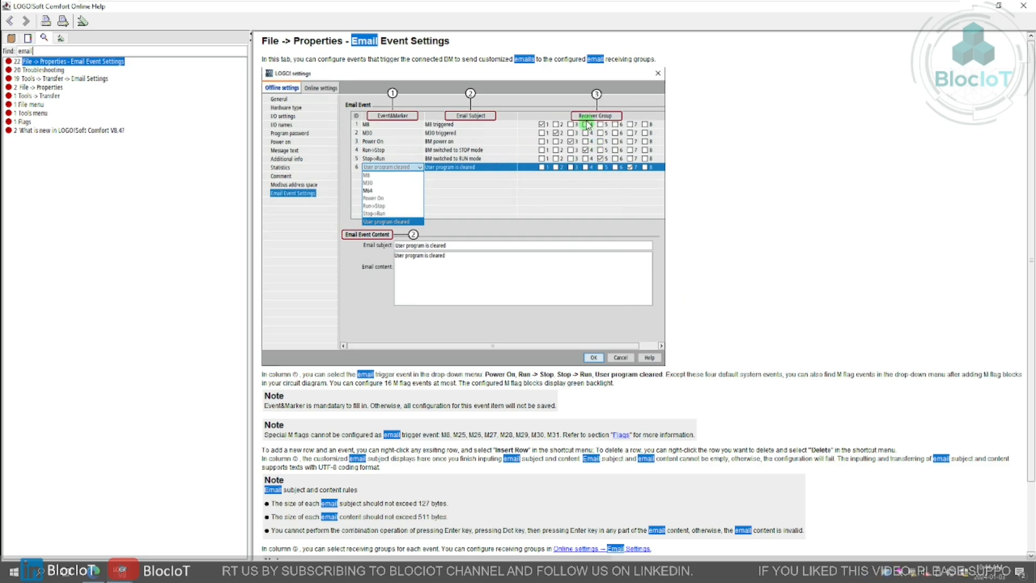
mouse_move(587, 257)
type("vx")
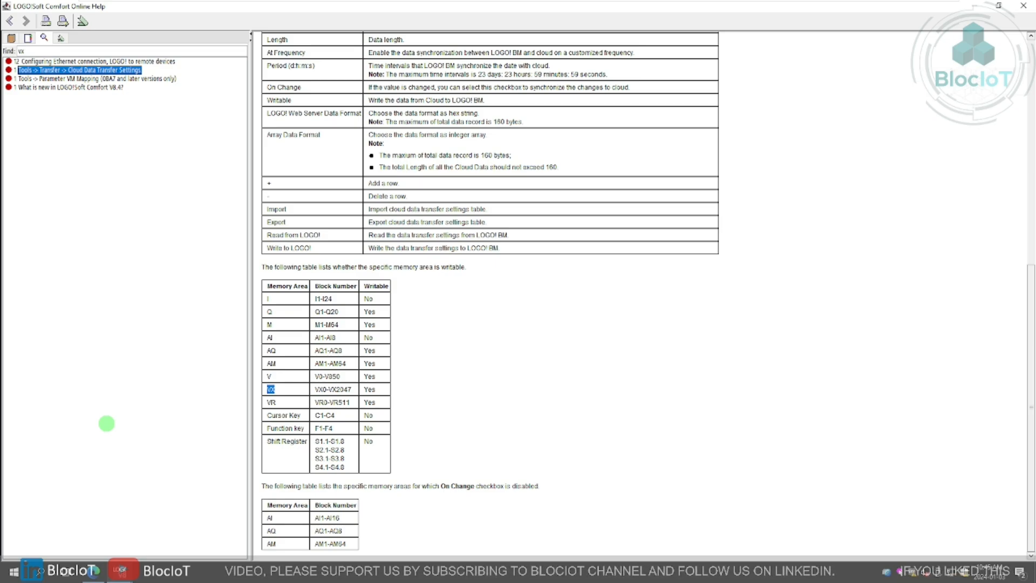
mouse_move(278, 387)
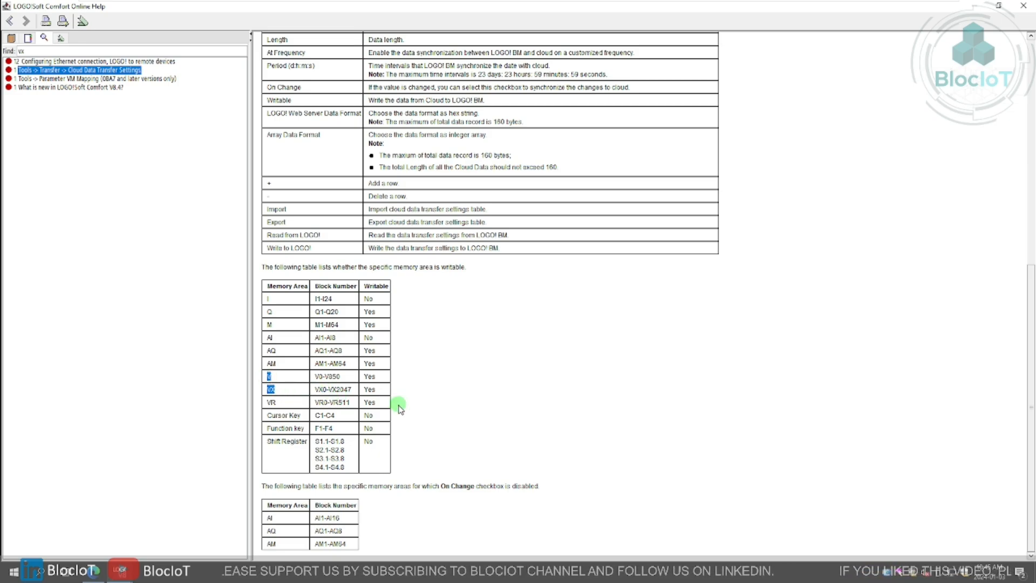
mouse_move(489, 505)
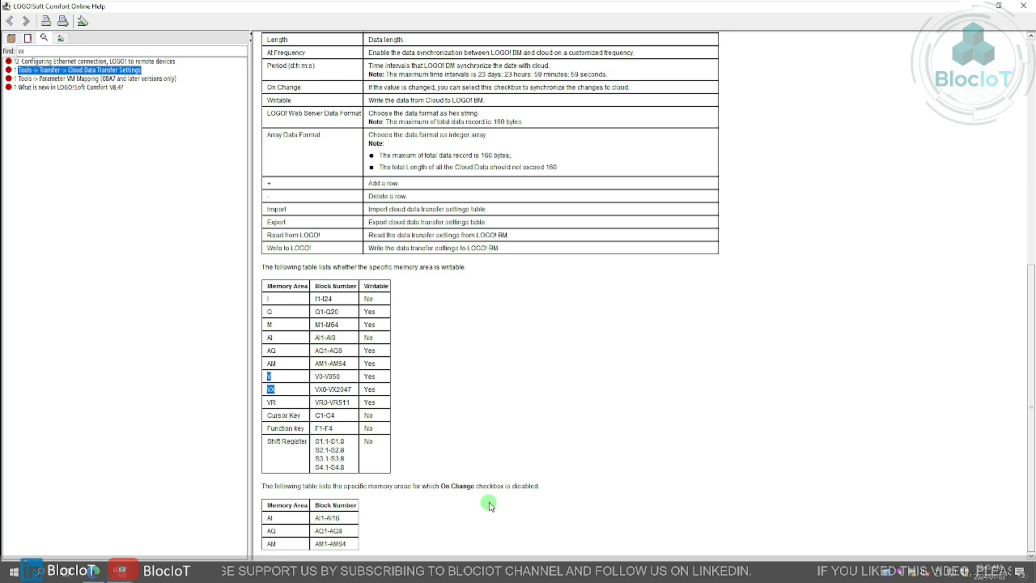
mouse_move(357, 412)
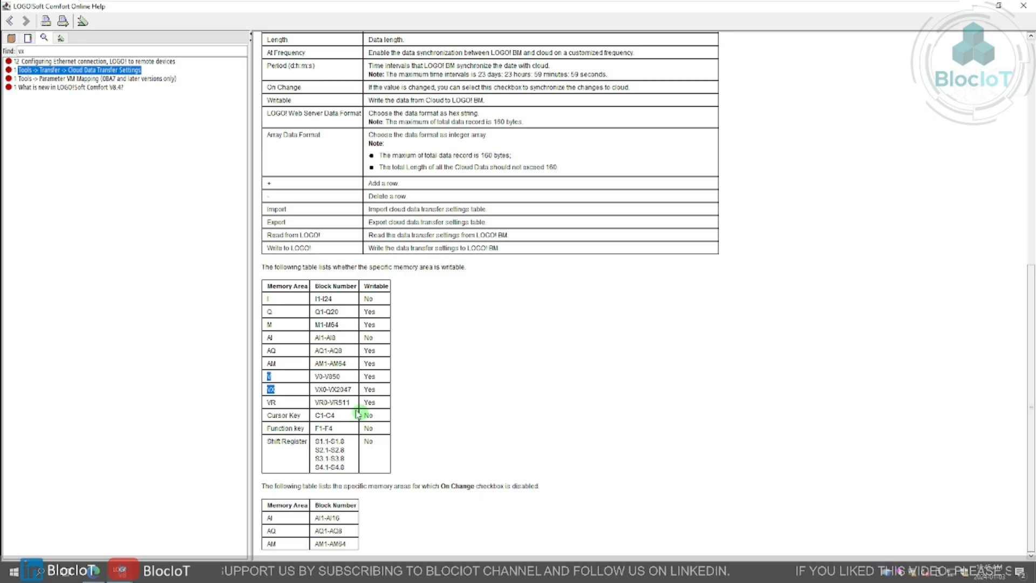
mouse_move(334, 380)
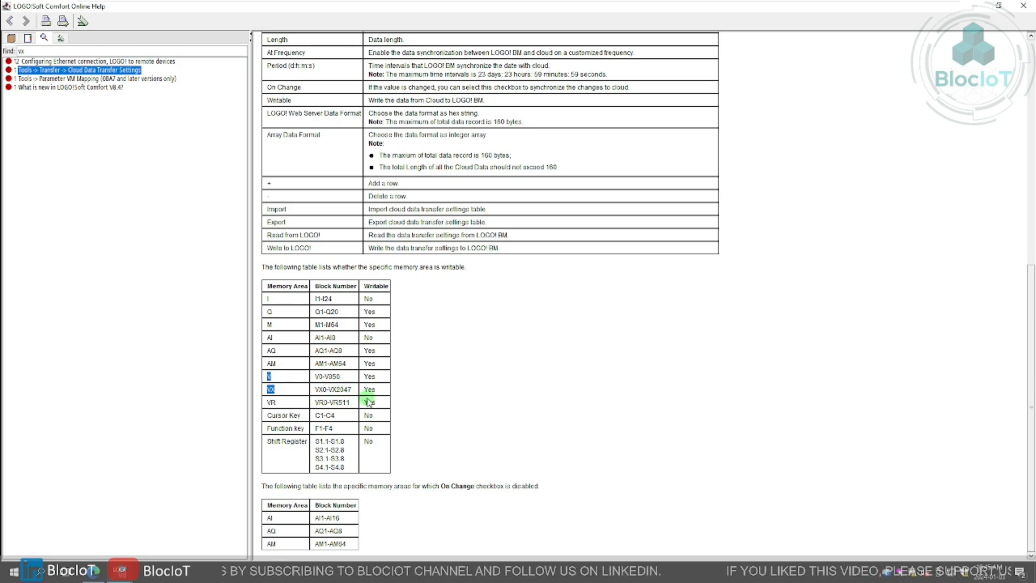
mouse_move(298, 401)
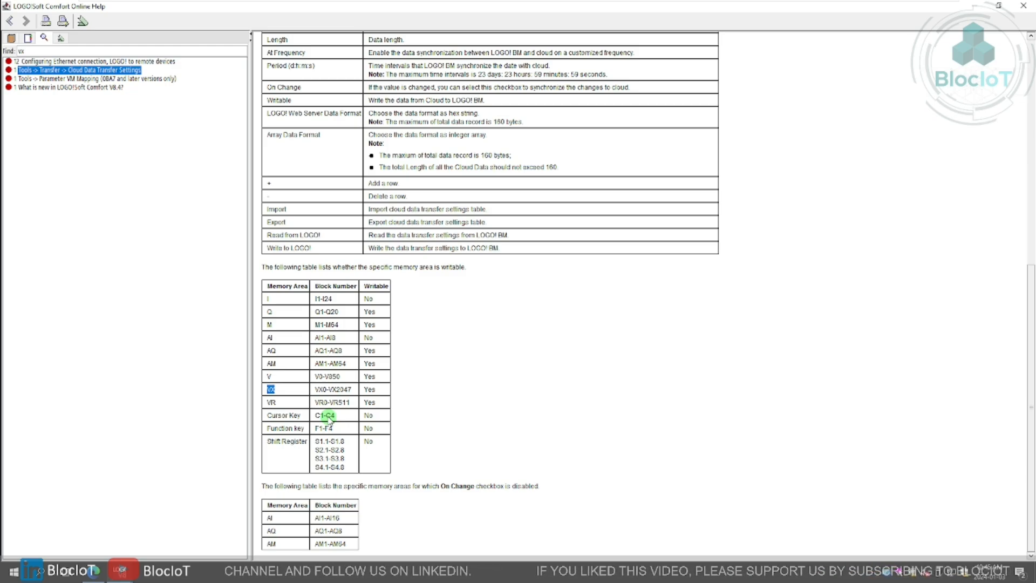
mouse_move(150, 405)
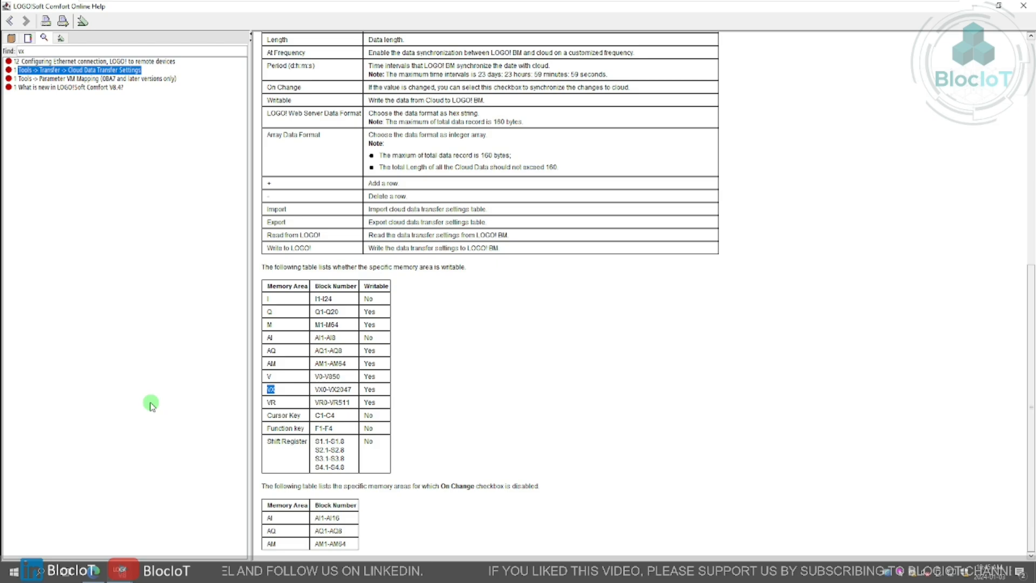
mouse_move(228, 462)
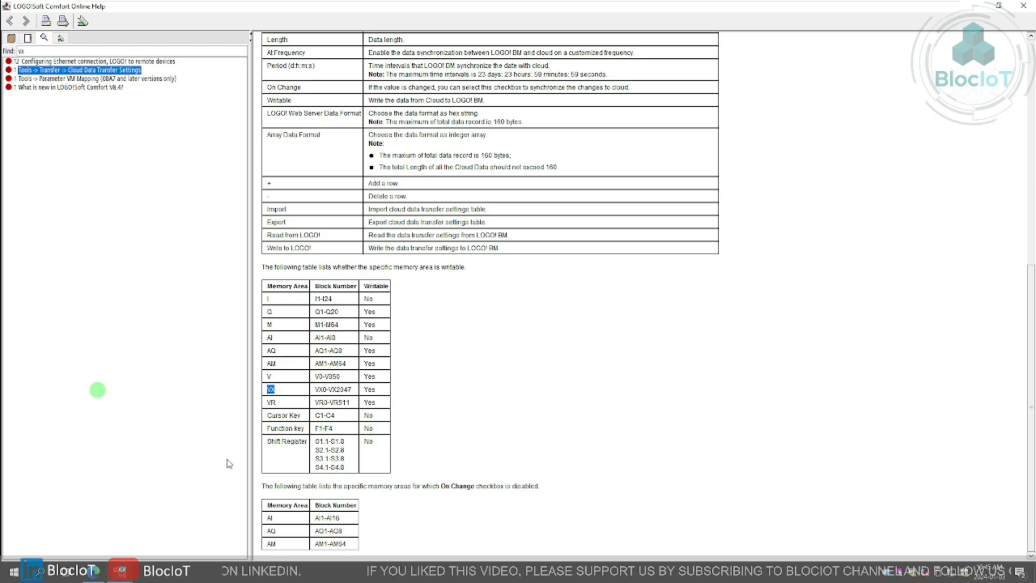